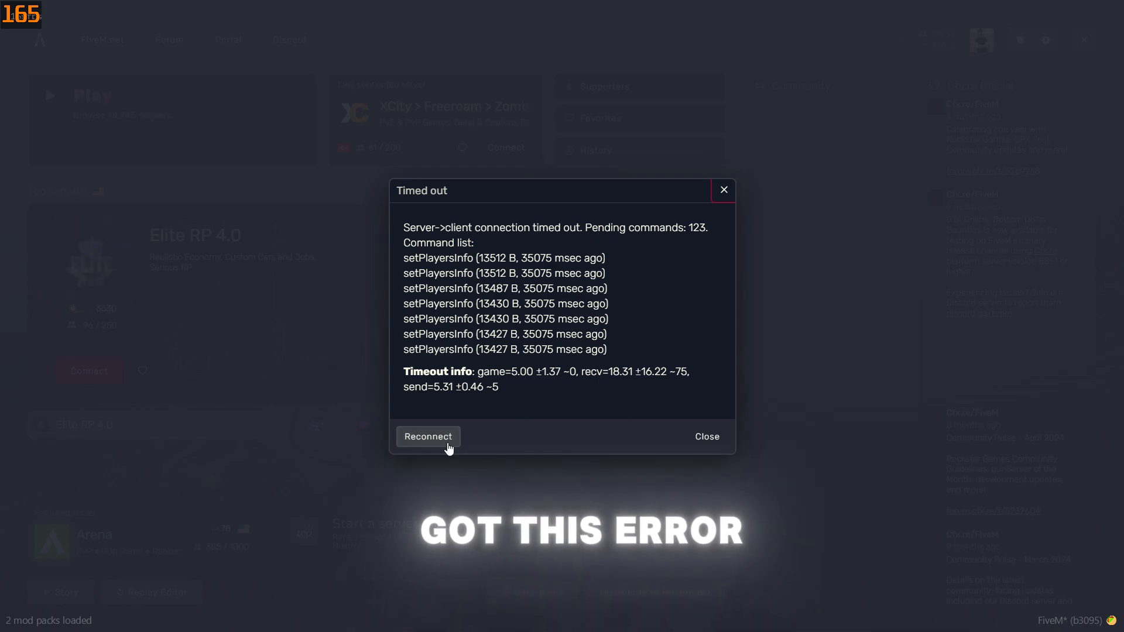
Retry the FiveM server connection, then dismiss the connection timeout error
left_click(427, 437)
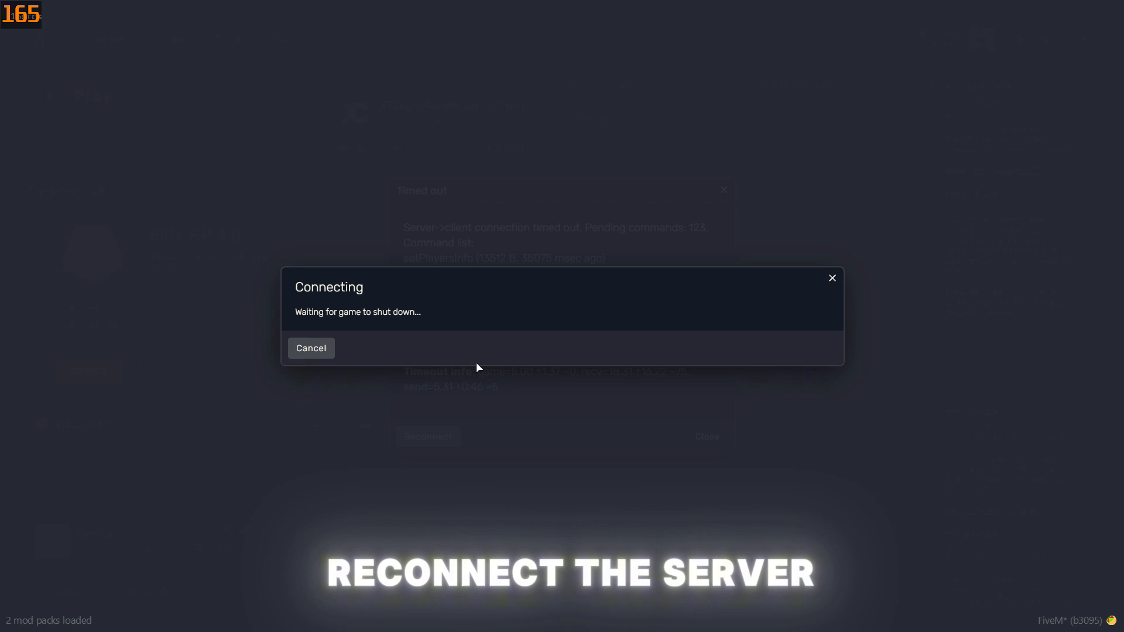
mouse_move(542, 326)
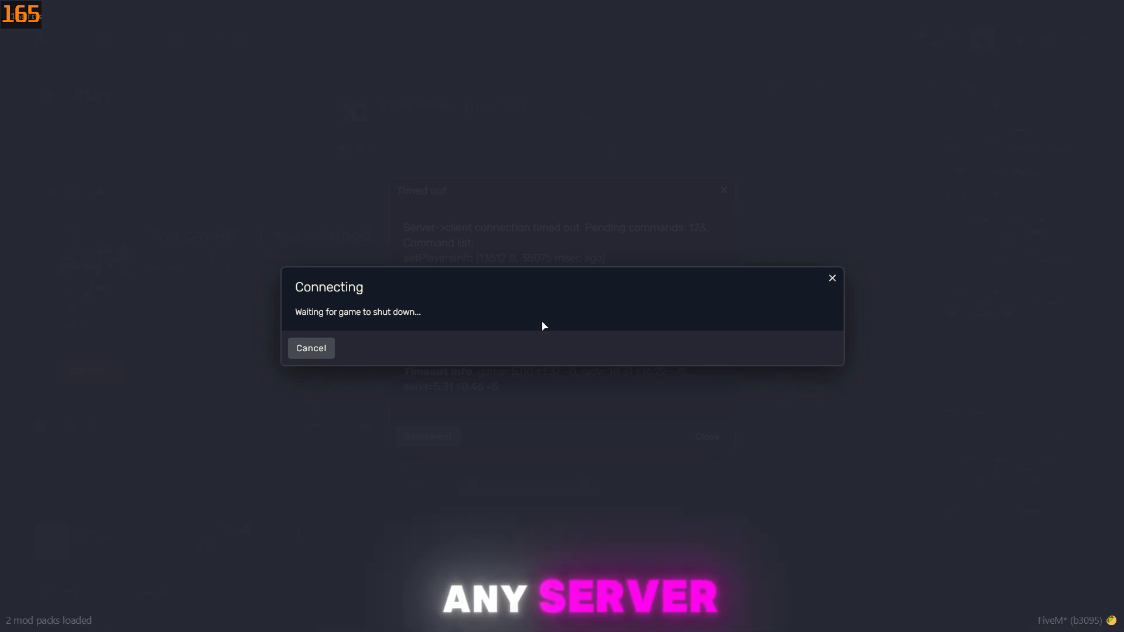
mouse_move(427, 339)
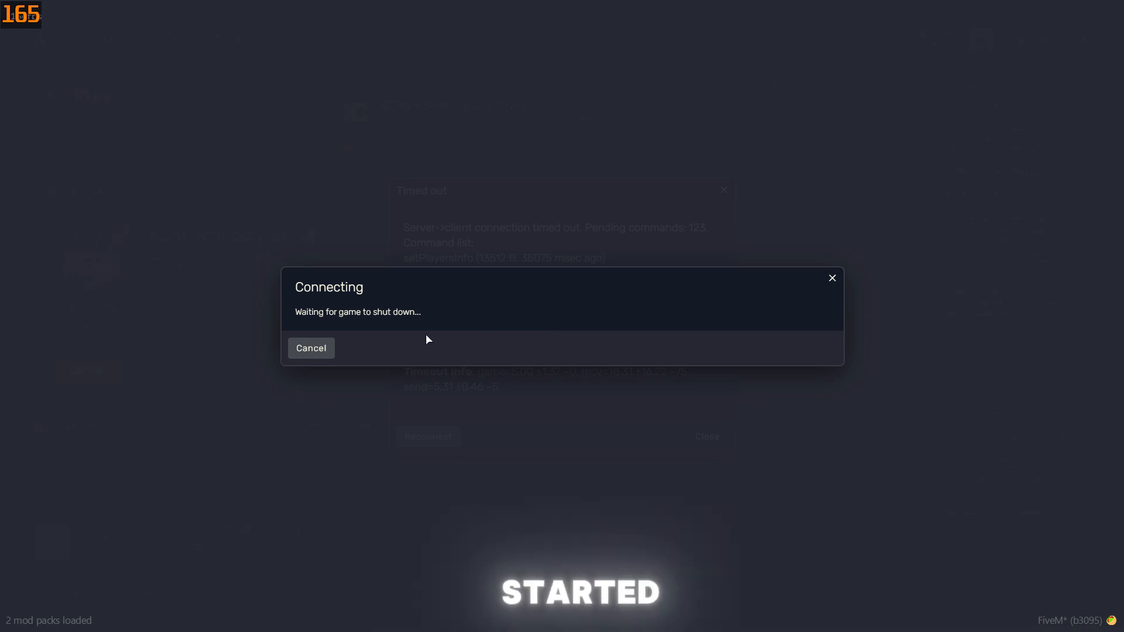
mouse_move(521, 317)
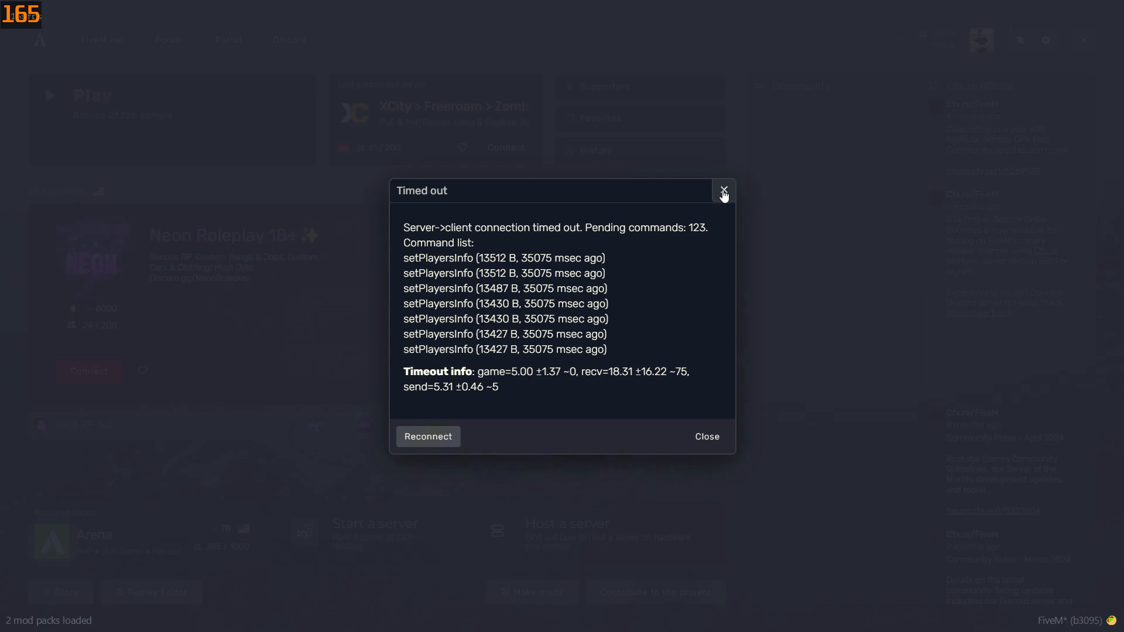
left_click(723, 191)
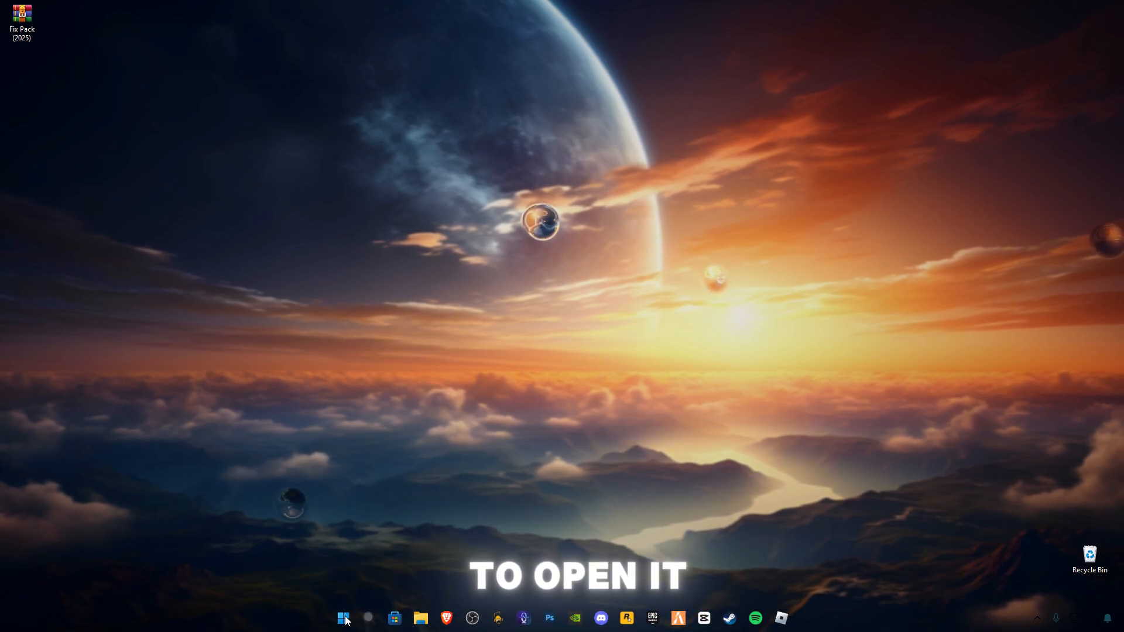
Open the AppData folder through Run by entering 'app'
right_click(342, 618)
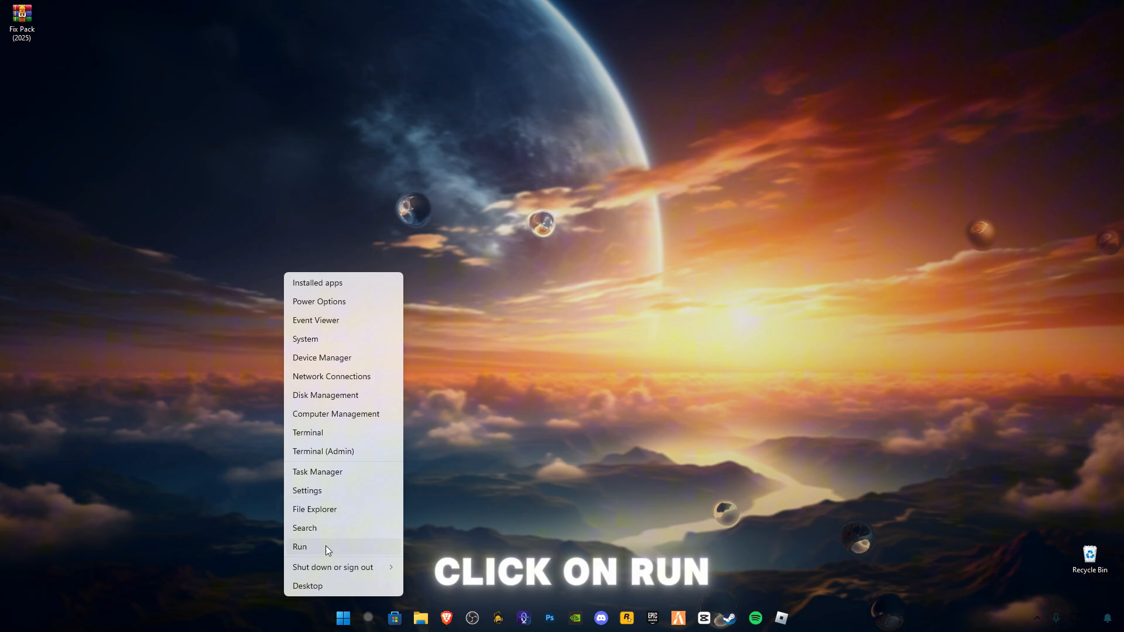
left_click(299, 546)
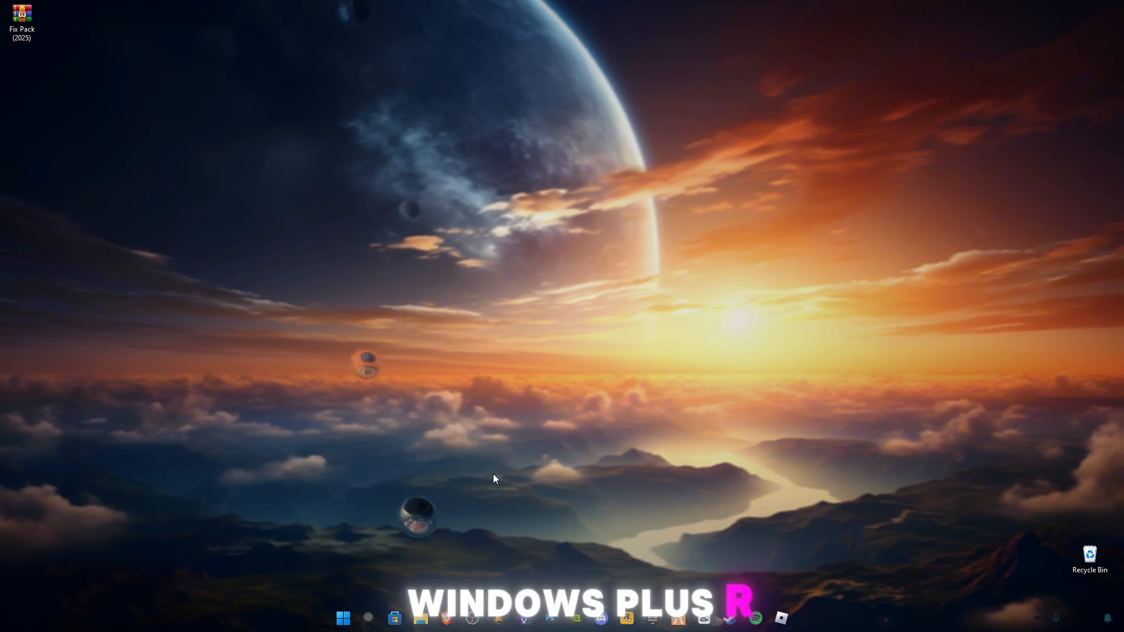
key("Win+r")
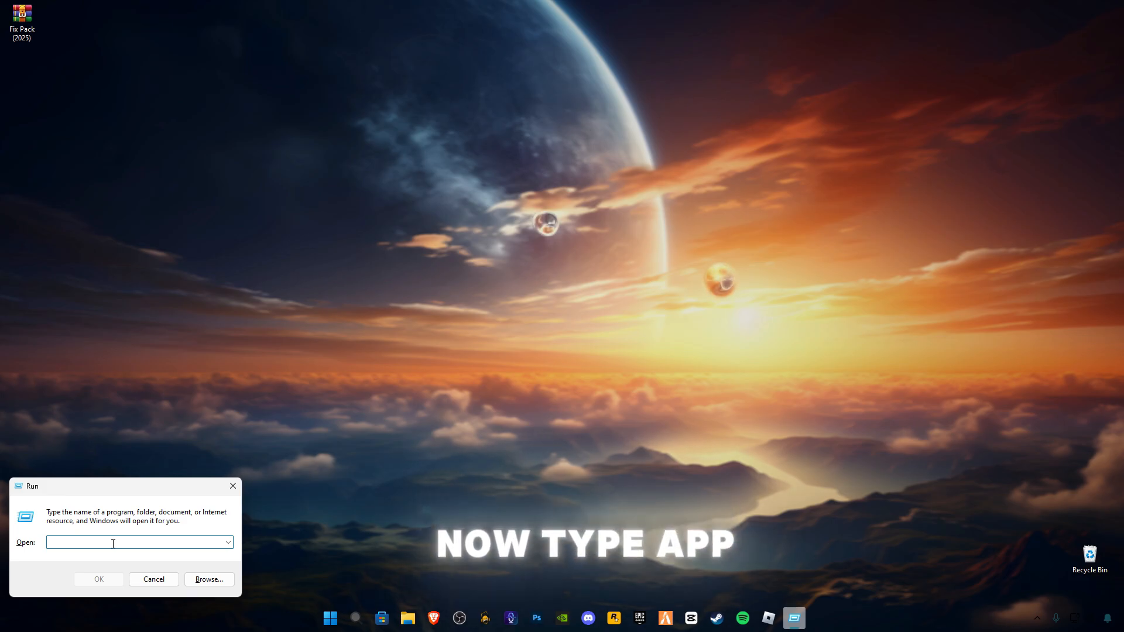
type("app")
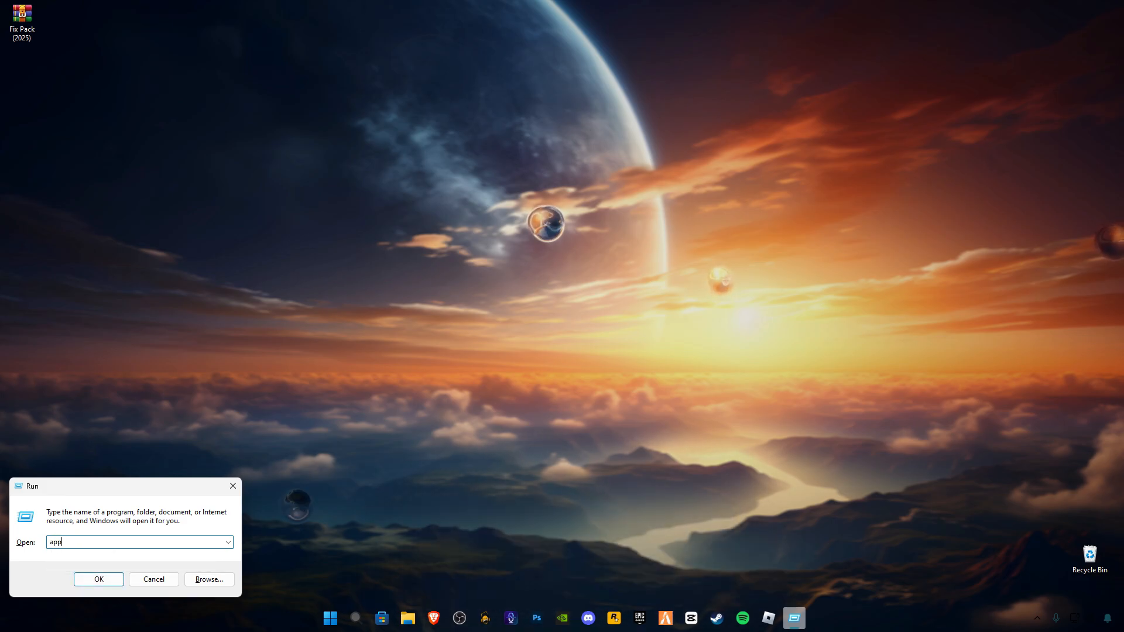
left_click(98, 579)
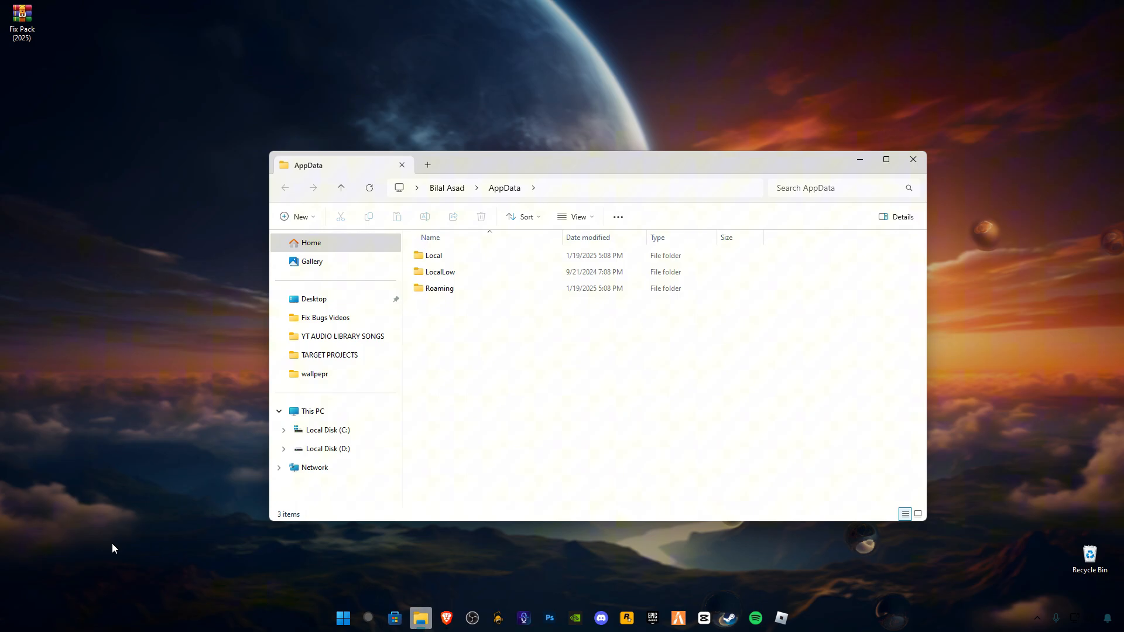
Navigate Local > FiveM > FiveM Application Data > crashes and delete the crash files
double_click(434, 255)
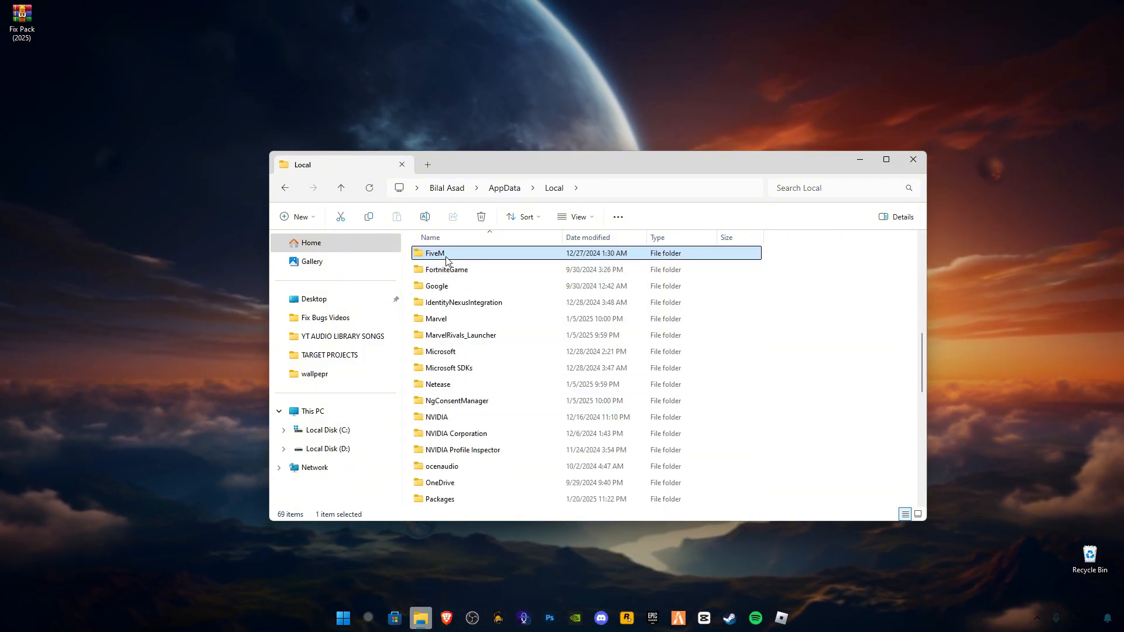
double_click(434, 253)
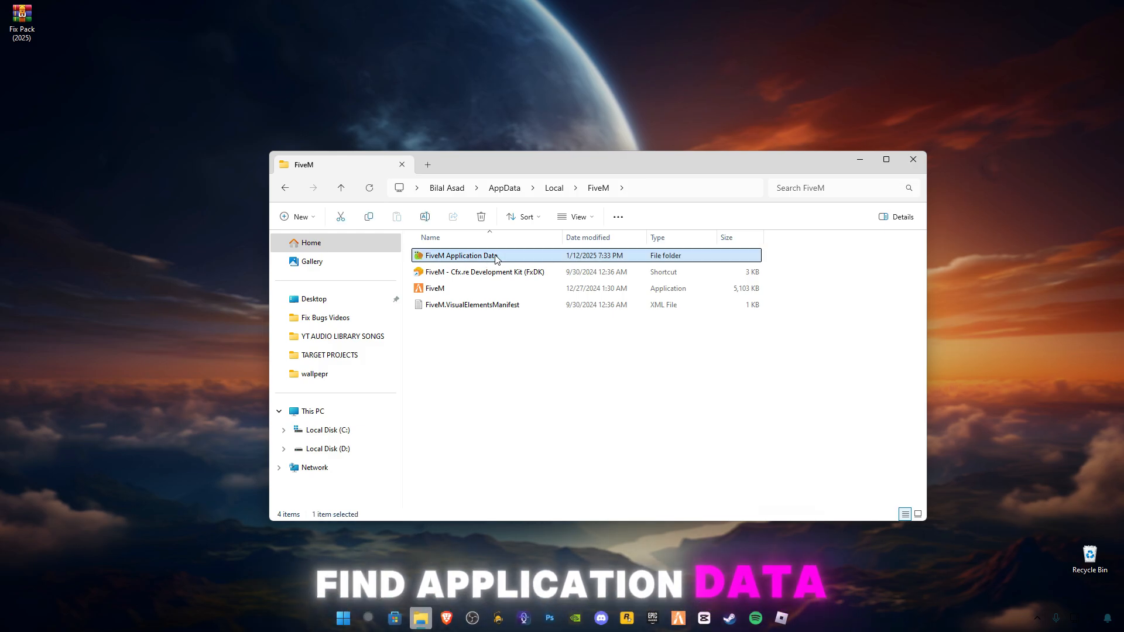
double_click(459, 255)
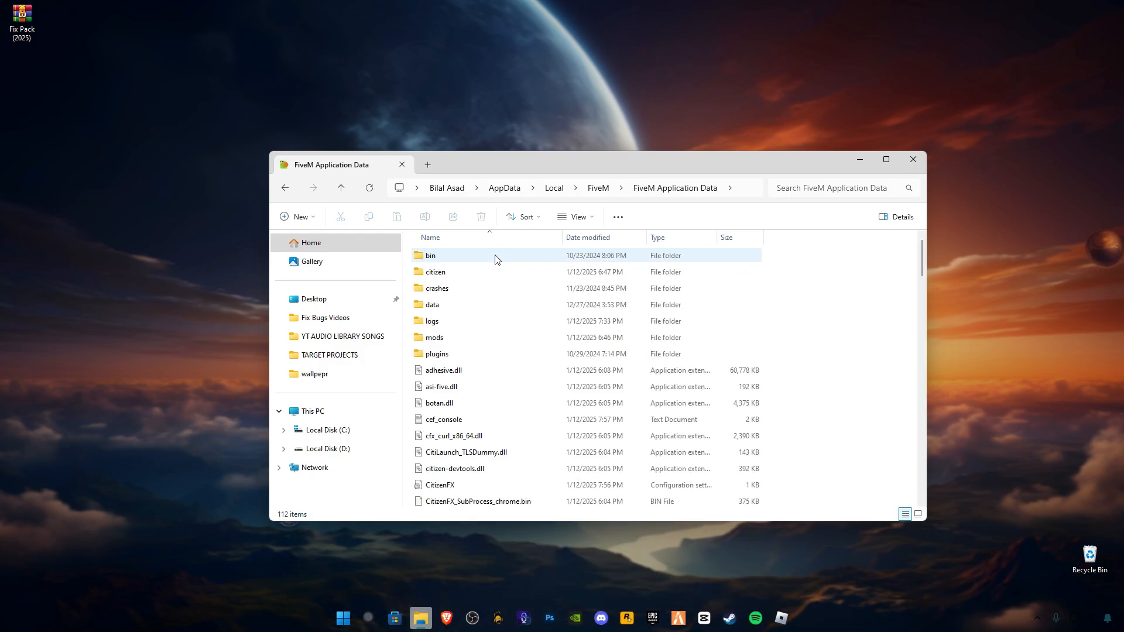
double_click(437, 287)
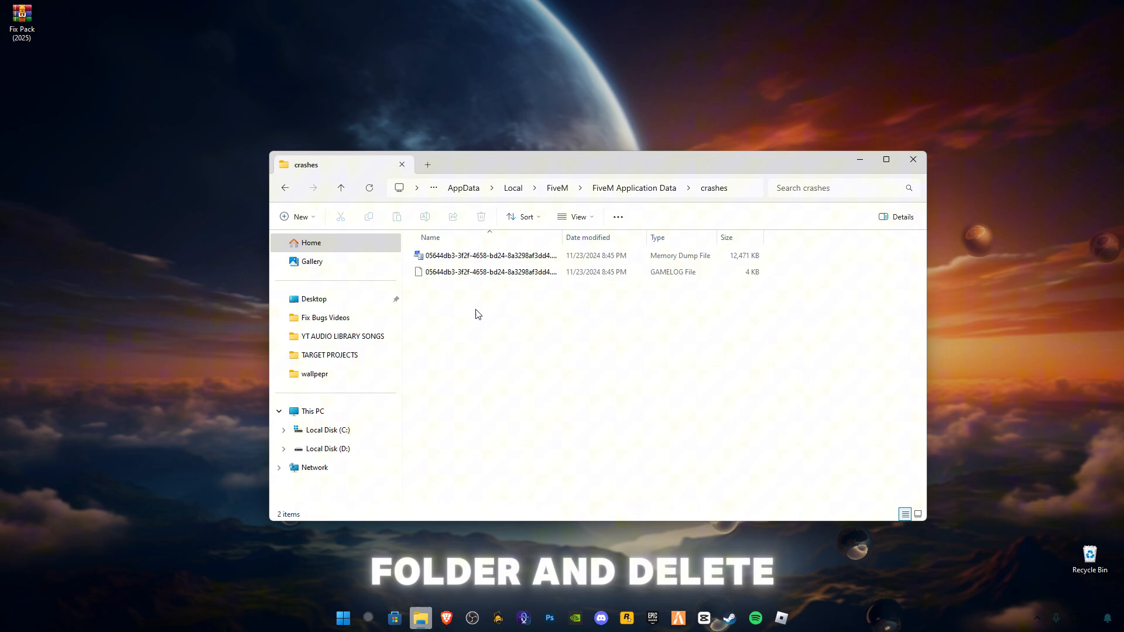
right_click(488, 271)
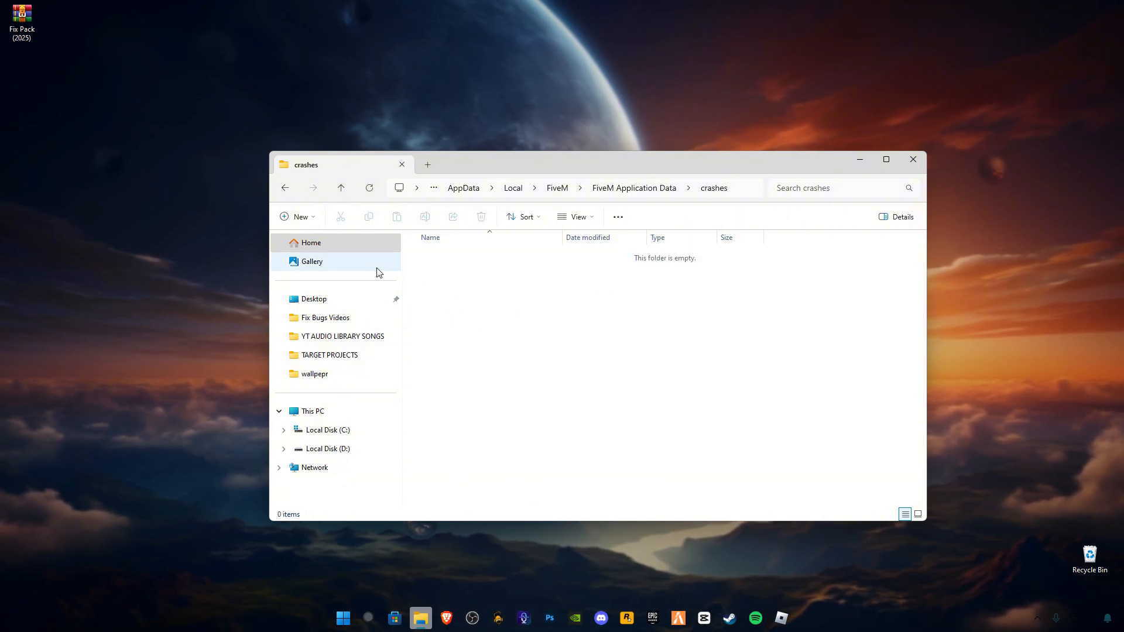
Go back into the data folder and delete its cache folder
left_click(285, 187)
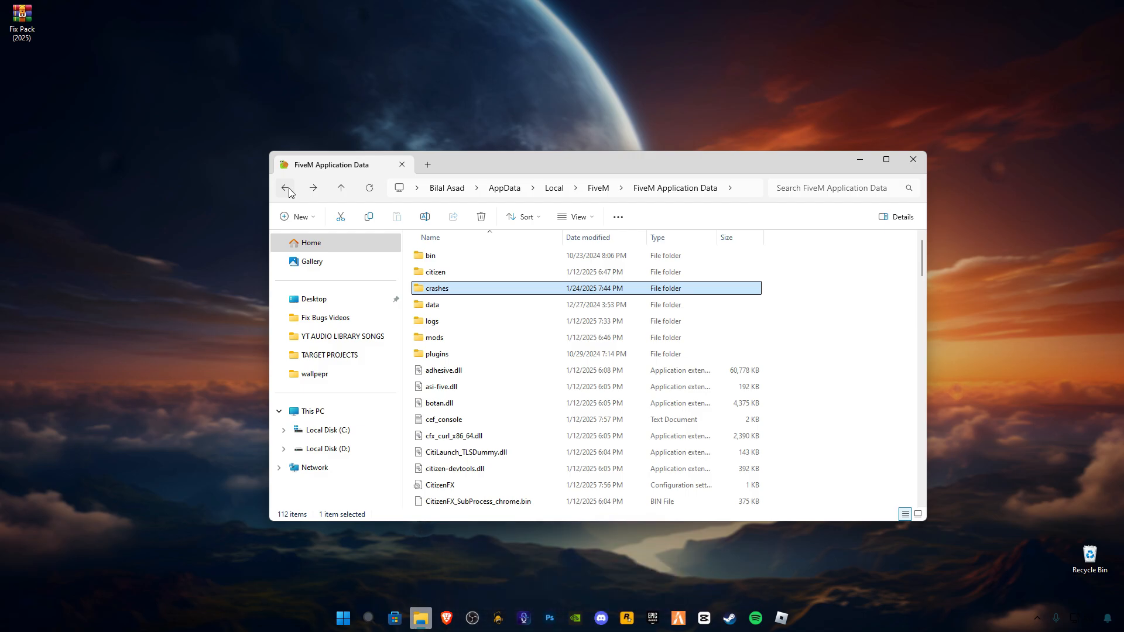
double_click(432, 304)
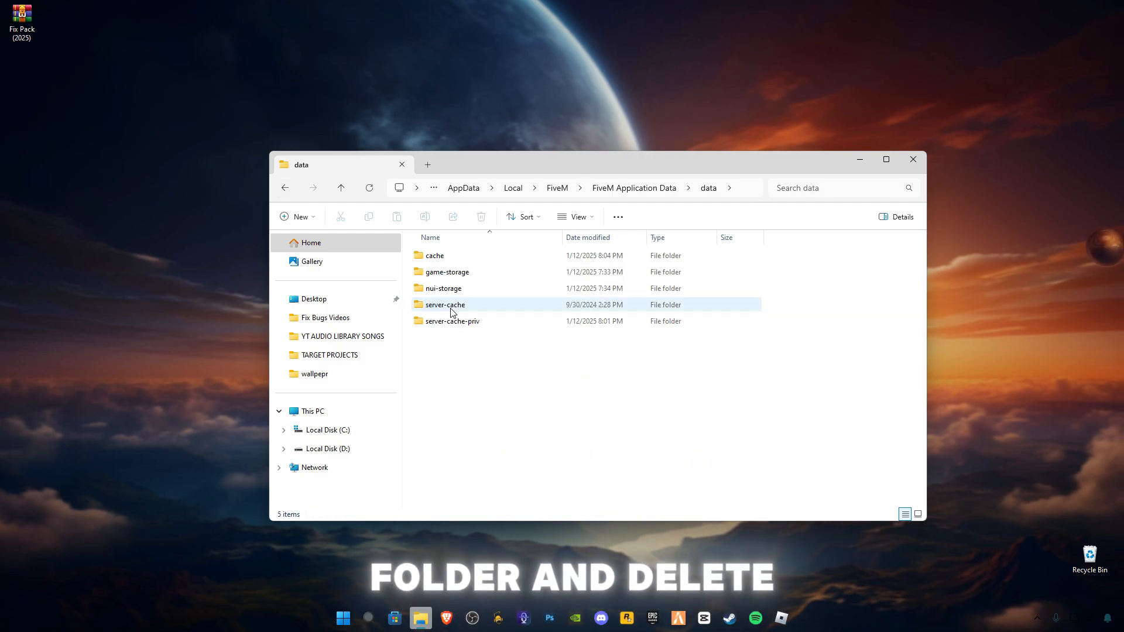
left_click(434, 255)
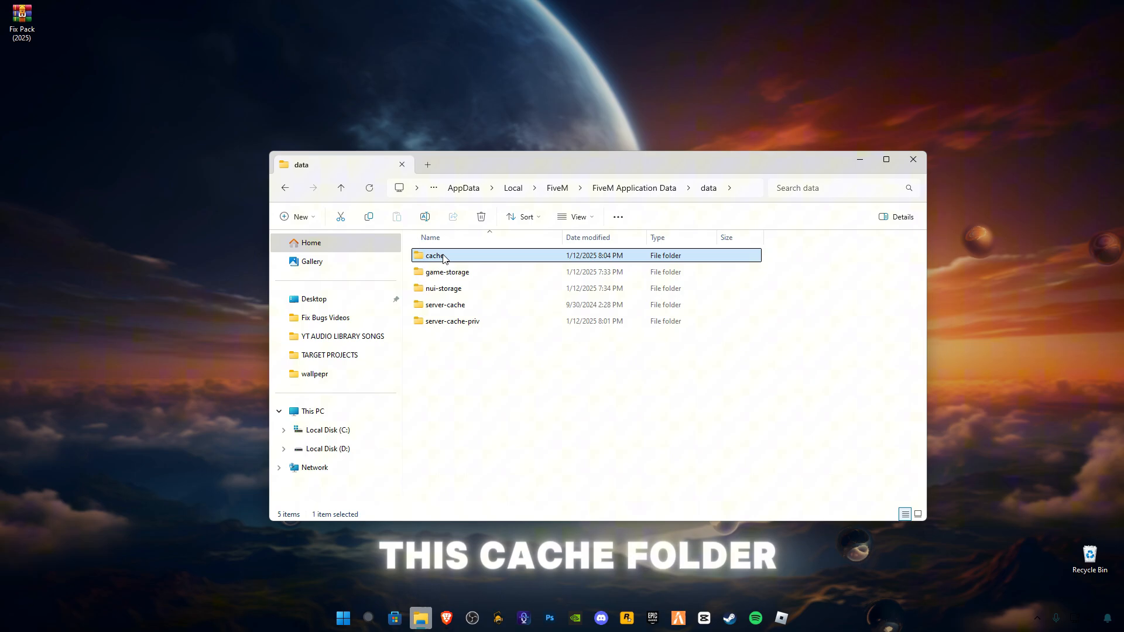
key("Delete")
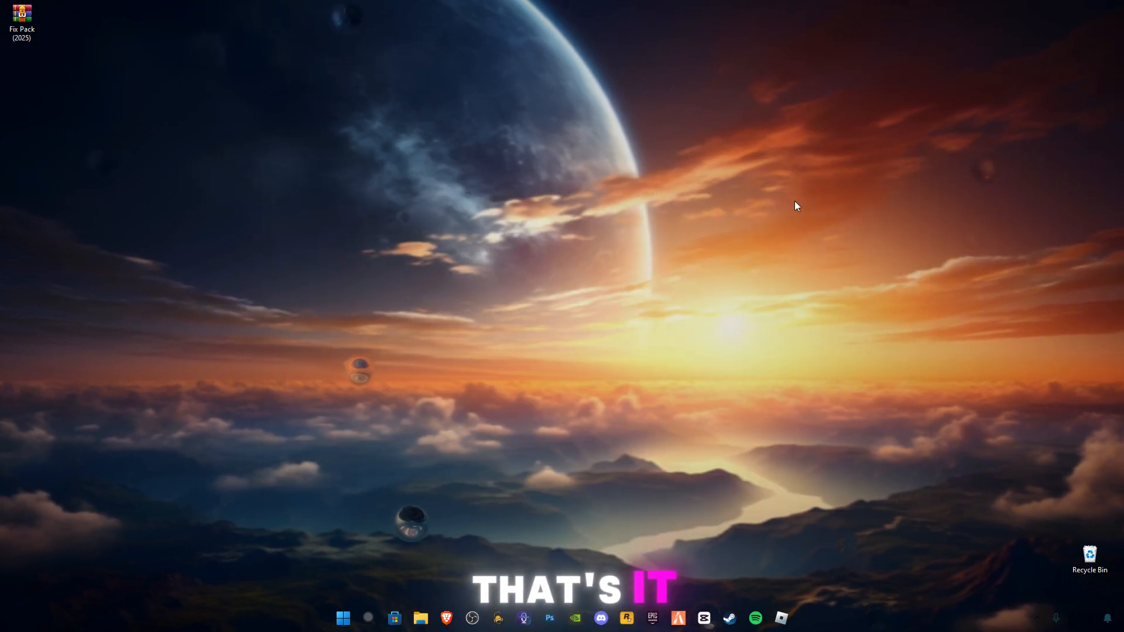
mouse_move(343, 619)
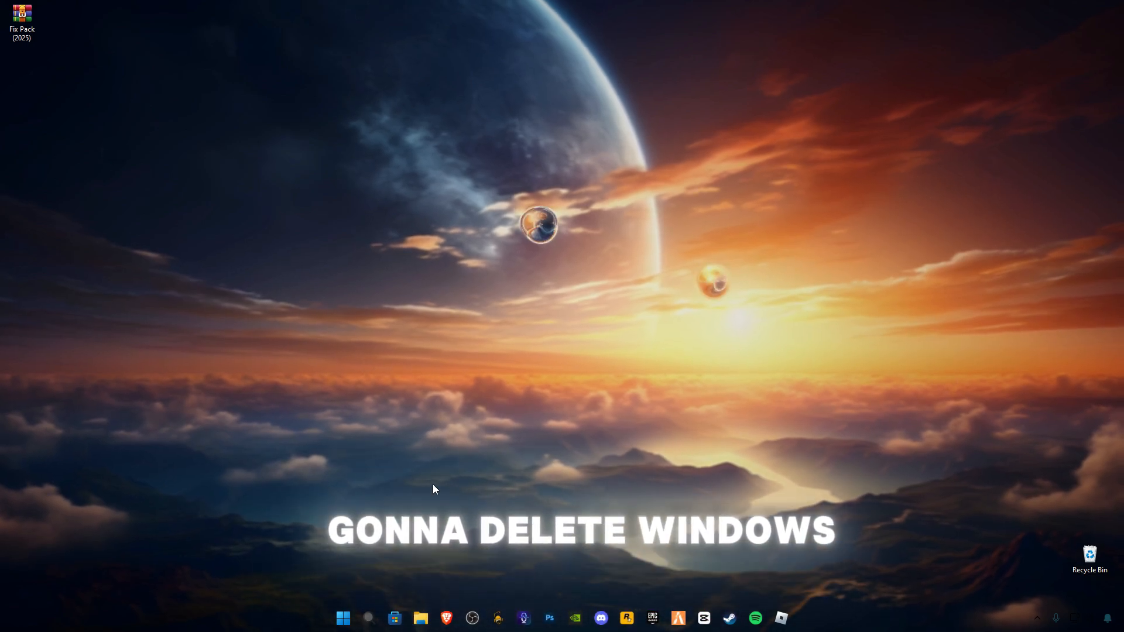
Open the Temp folder through Run ('temp'), recycle its files skipping the in-use one, and reopen Run
key("Win+r")
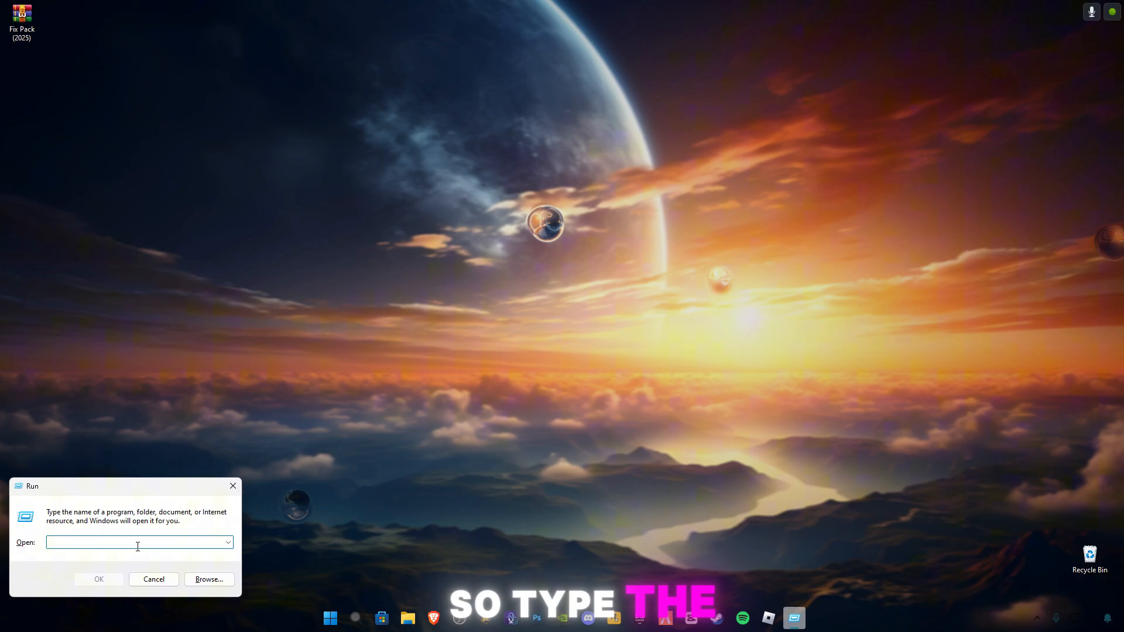
type("temp")
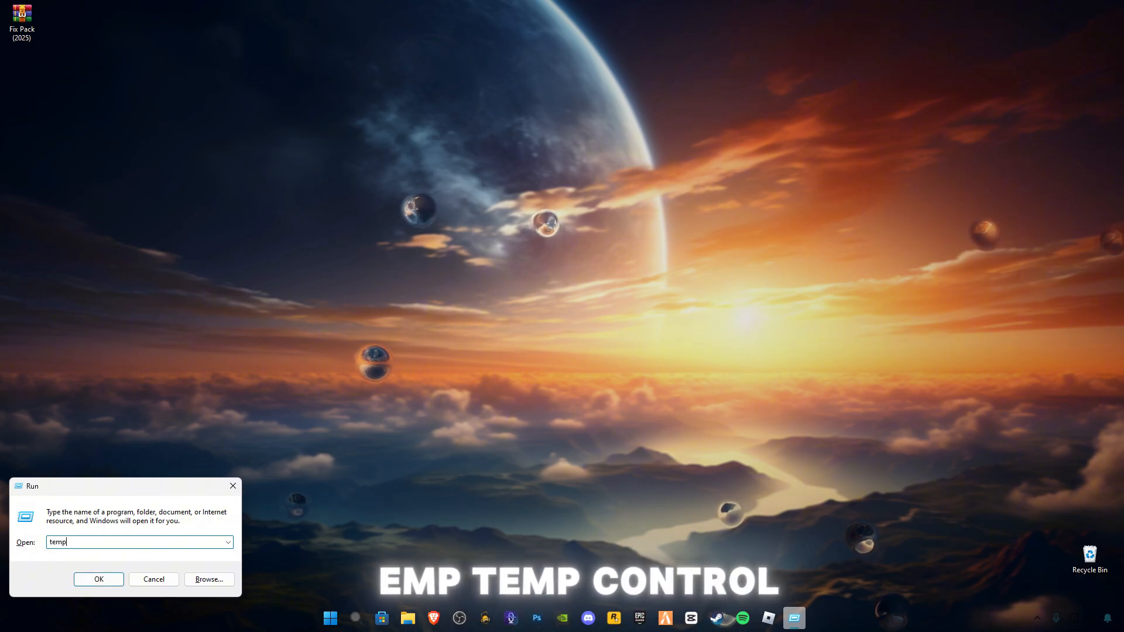
left_click(99, 579)
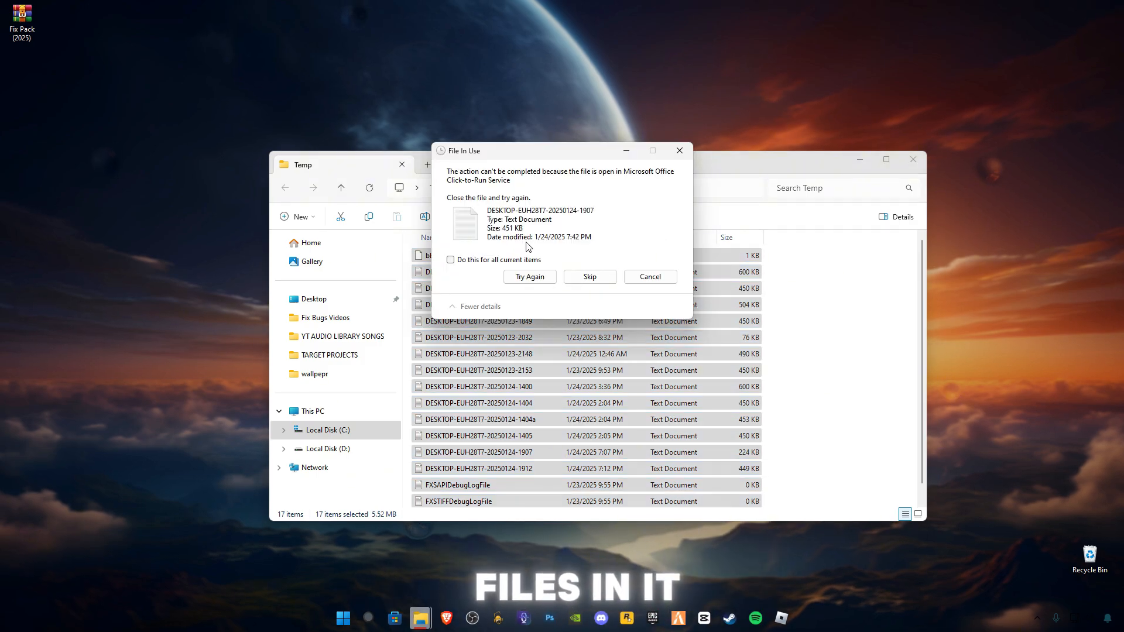
left_click(589, 277)
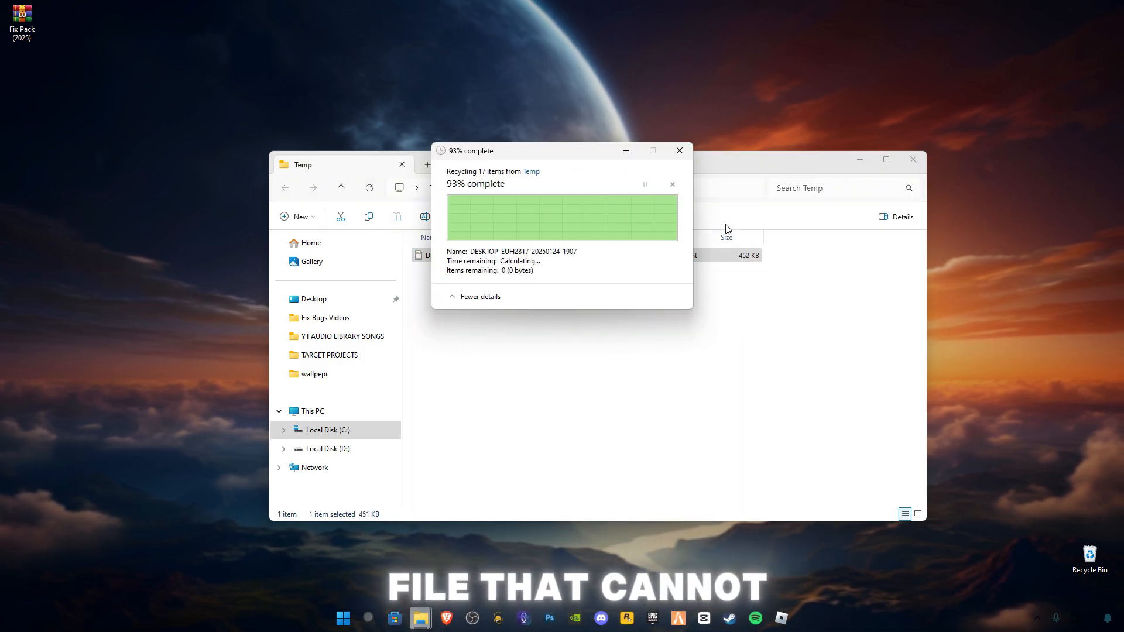
key("Win+r")
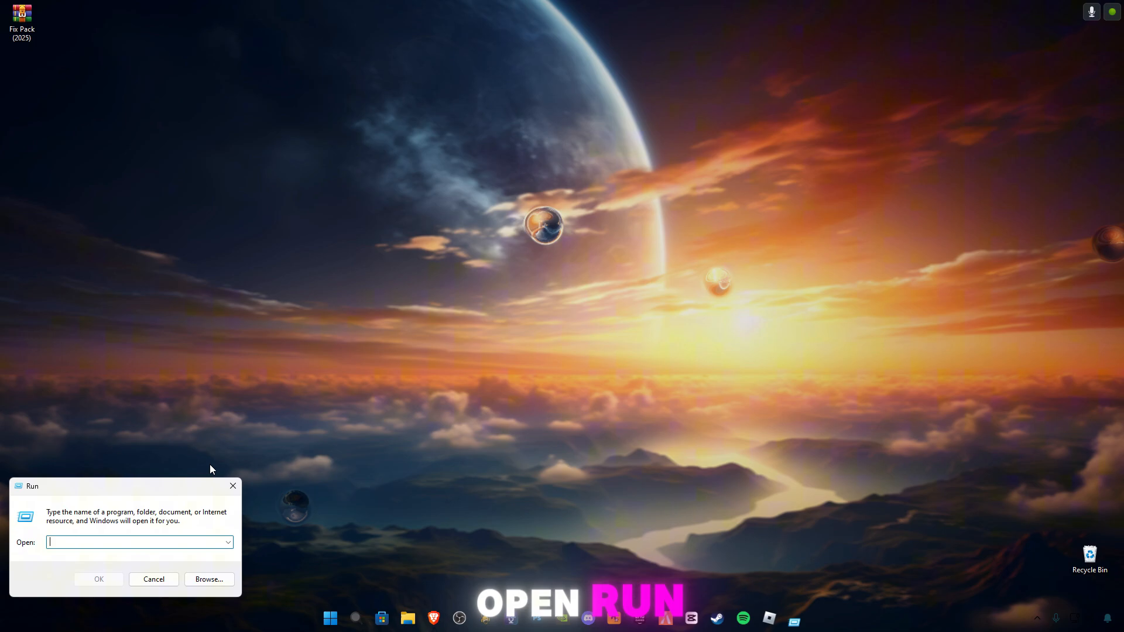
Open the user %temp% folder through Run, select everything and delete it
type("%t")
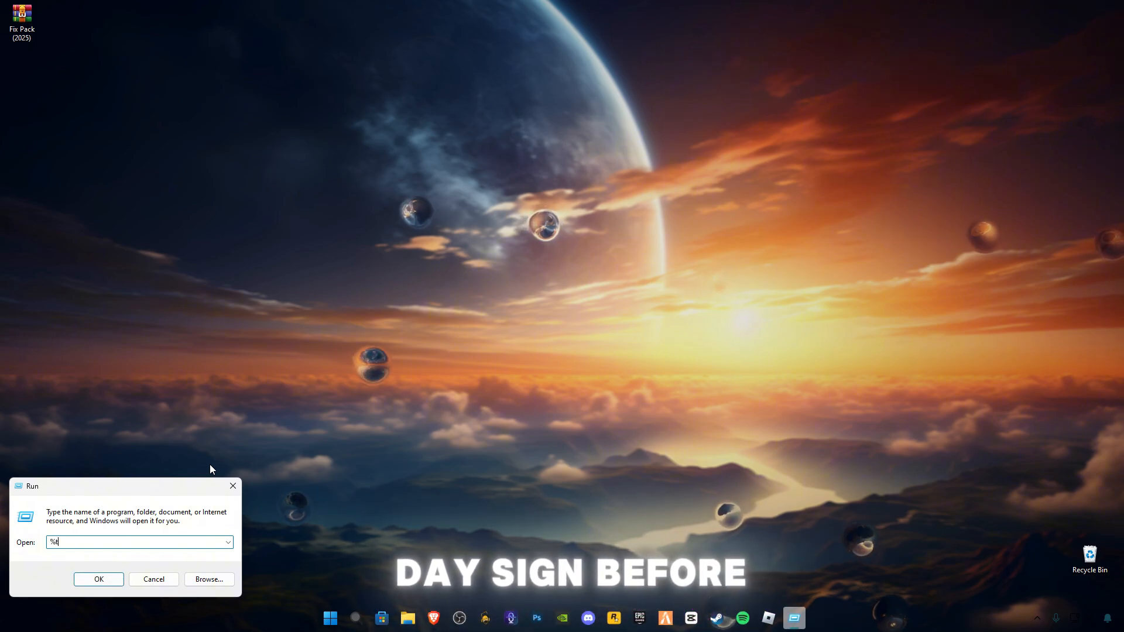
type("emp")
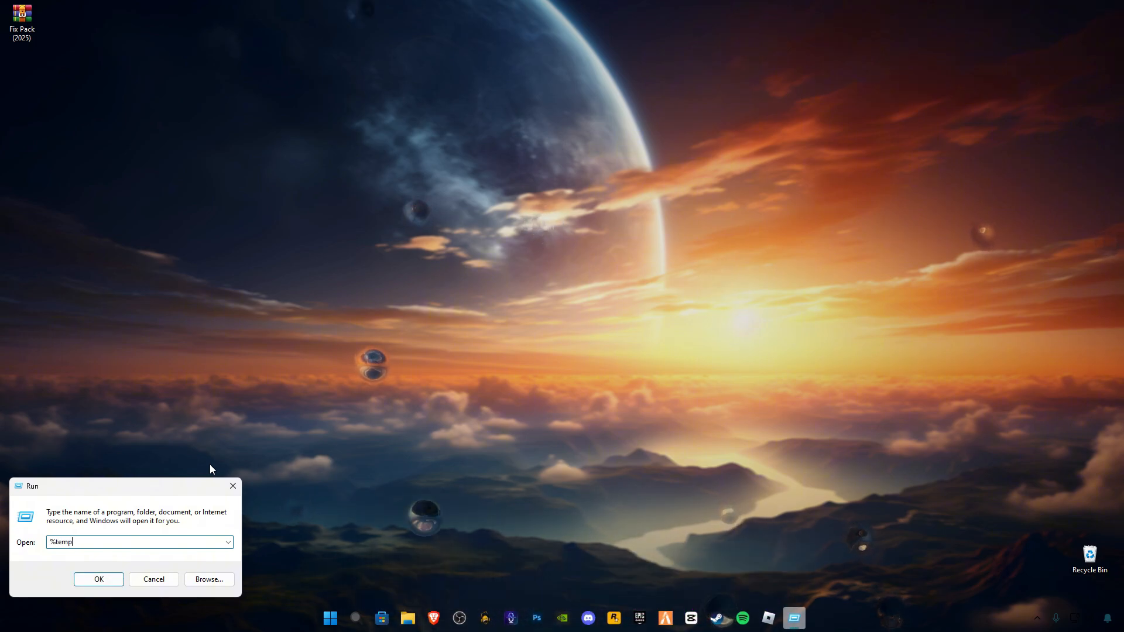
left_click(98, 579)
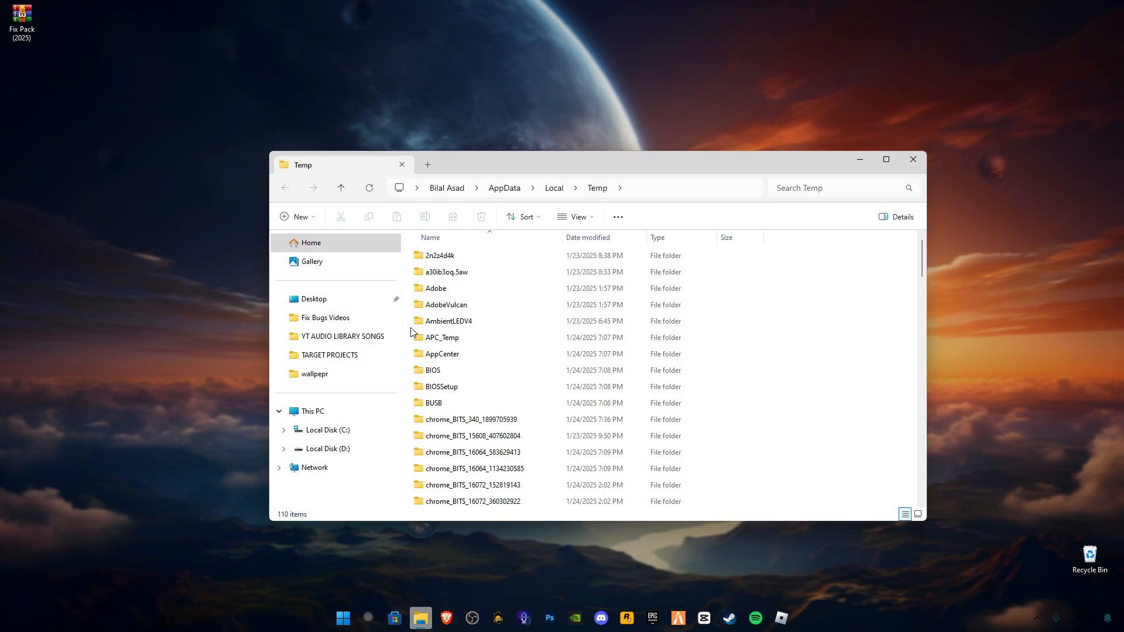
key("ctrl+a")
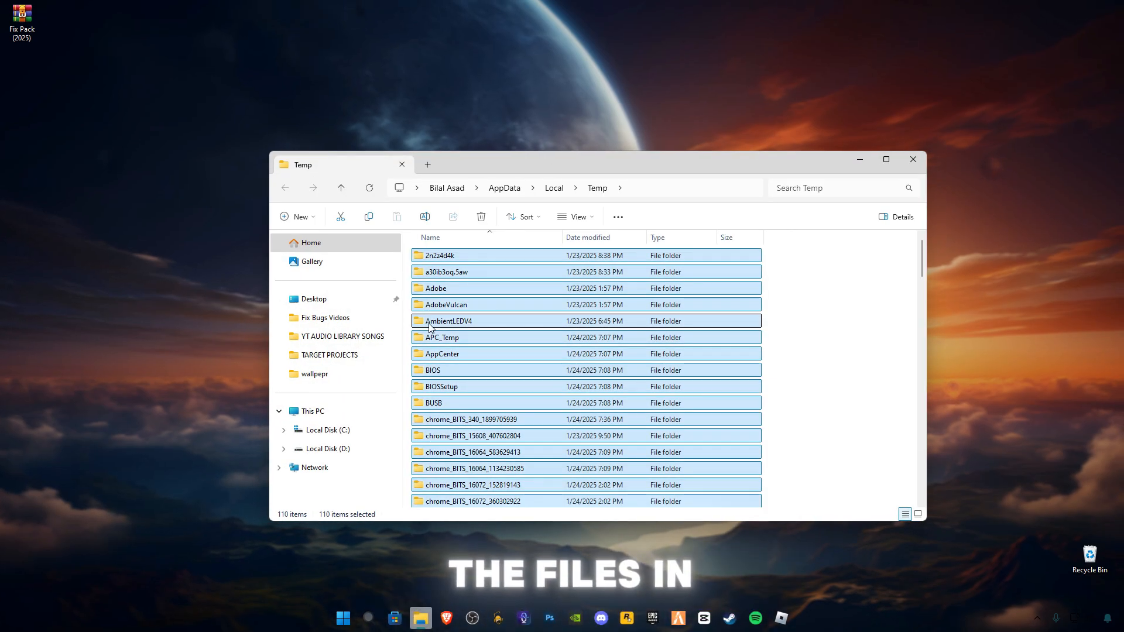
left_click(480, 217)
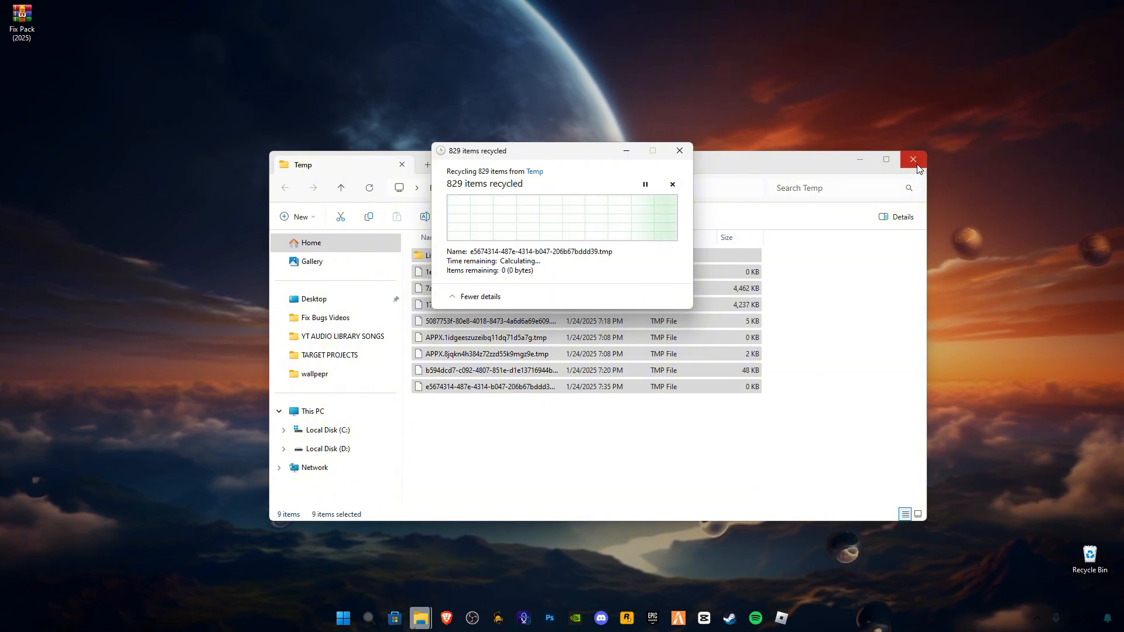
mouse_move(913, 159)
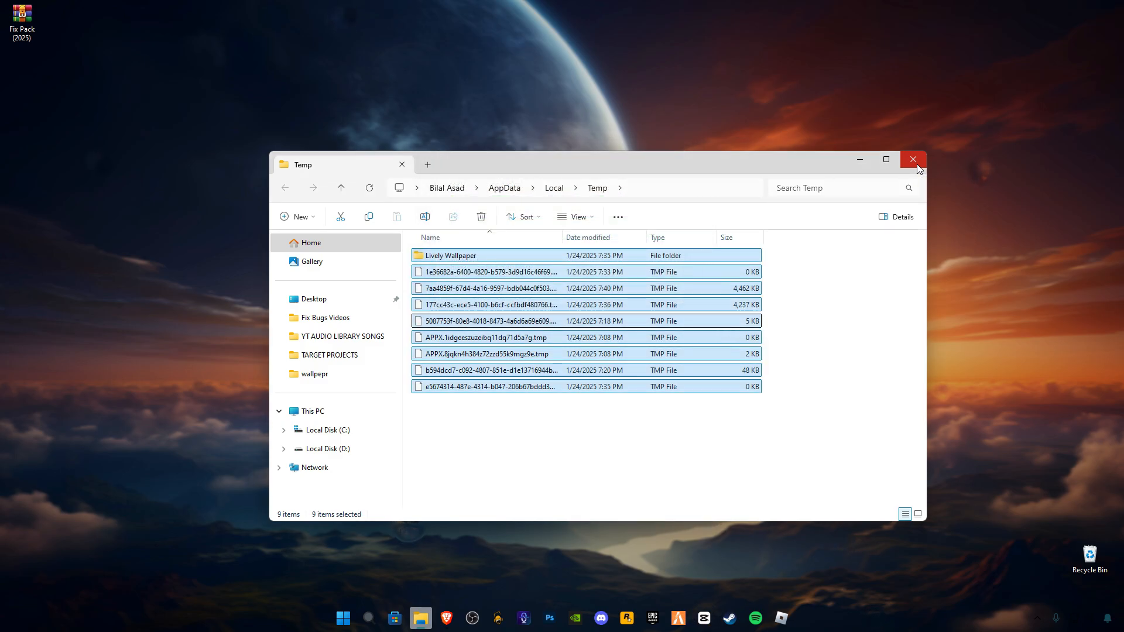
Close the Temp window and let the 17,266-item permanent deletion finish
left_click(913, 159)
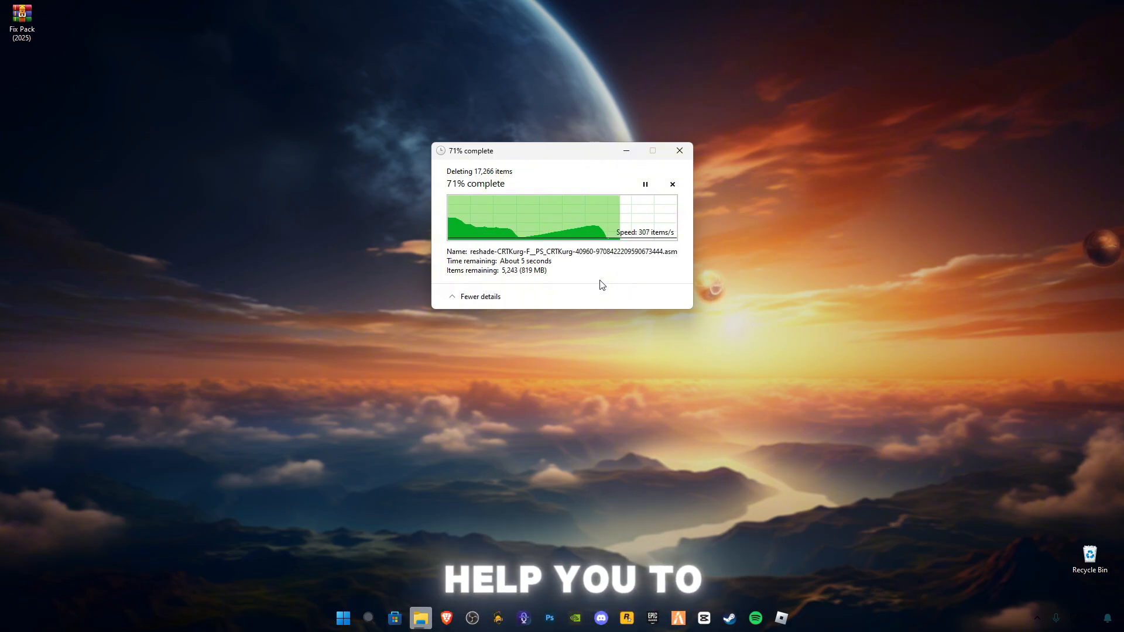
left_click(677, 150)
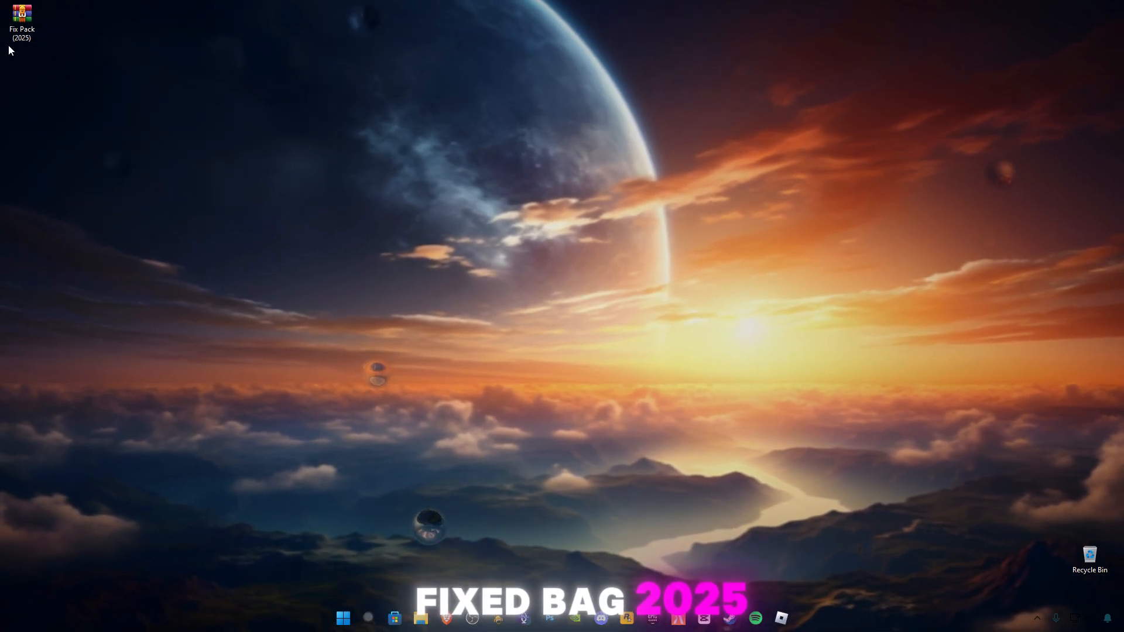
Extract the Fix Pack (2025) archive onto the desktop via Extract Here
right_click(21, 12)
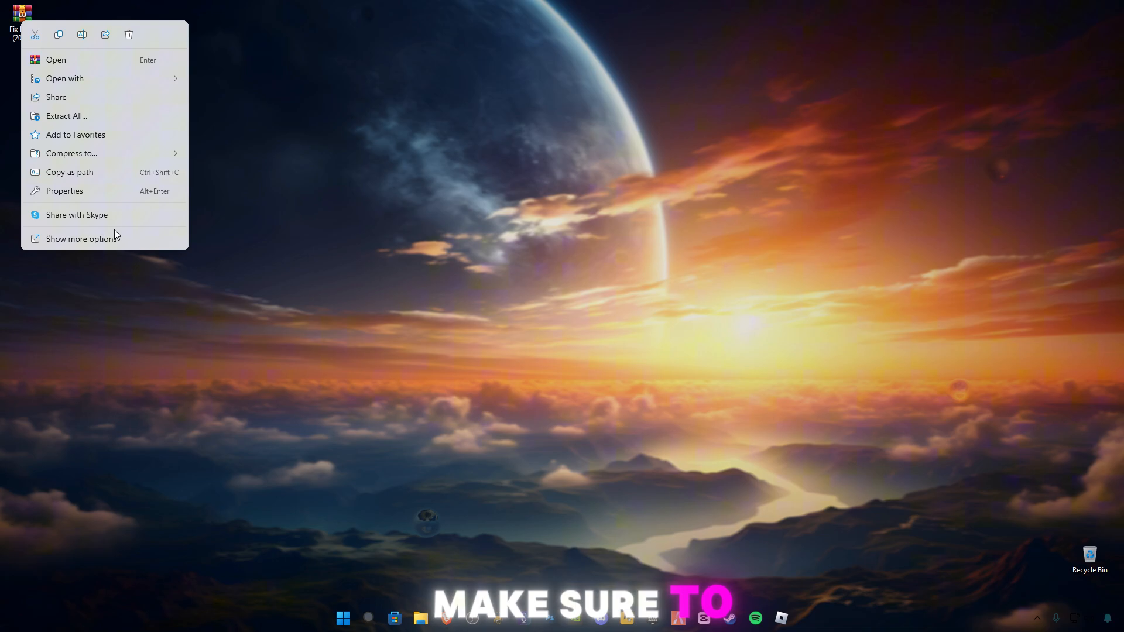
left_click(83, 238)
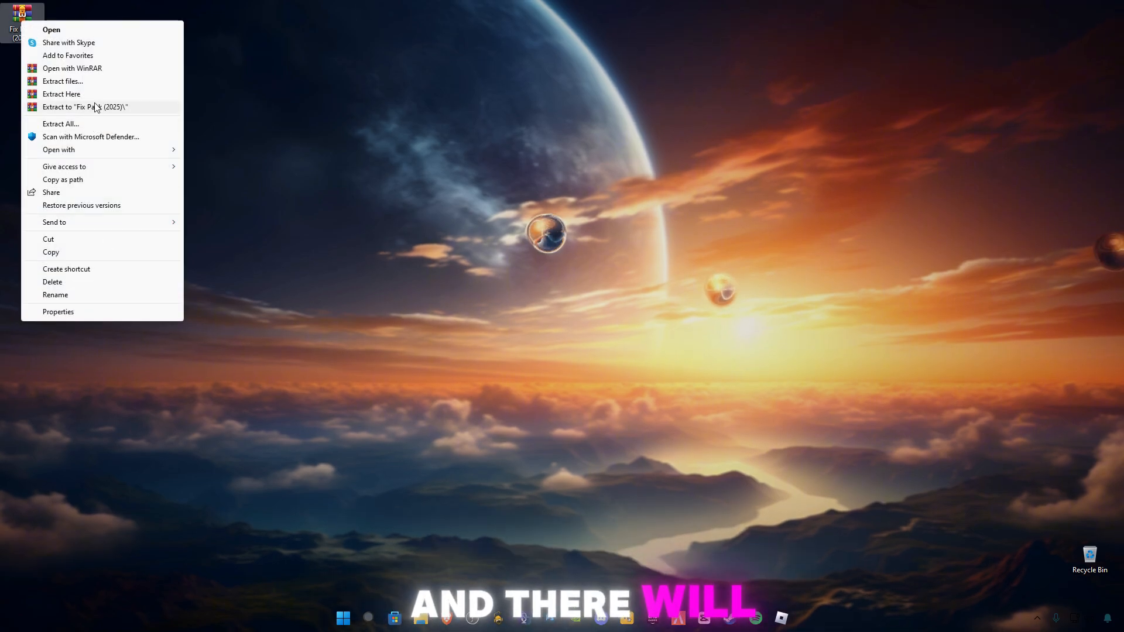
mouse_move(93, 98)
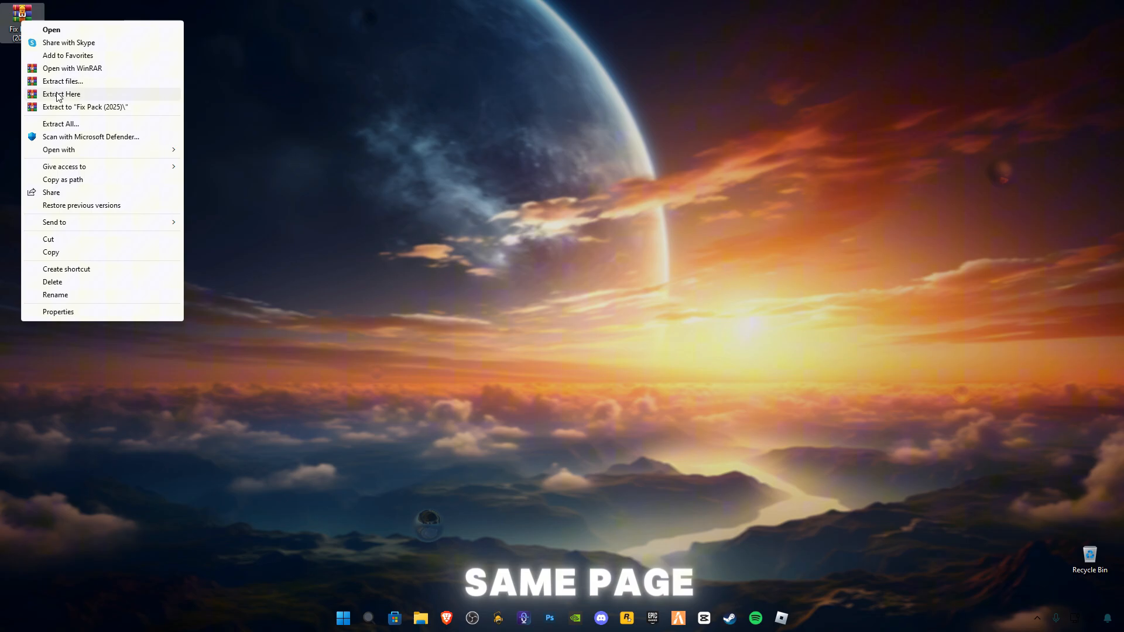
left_click(62, 93)
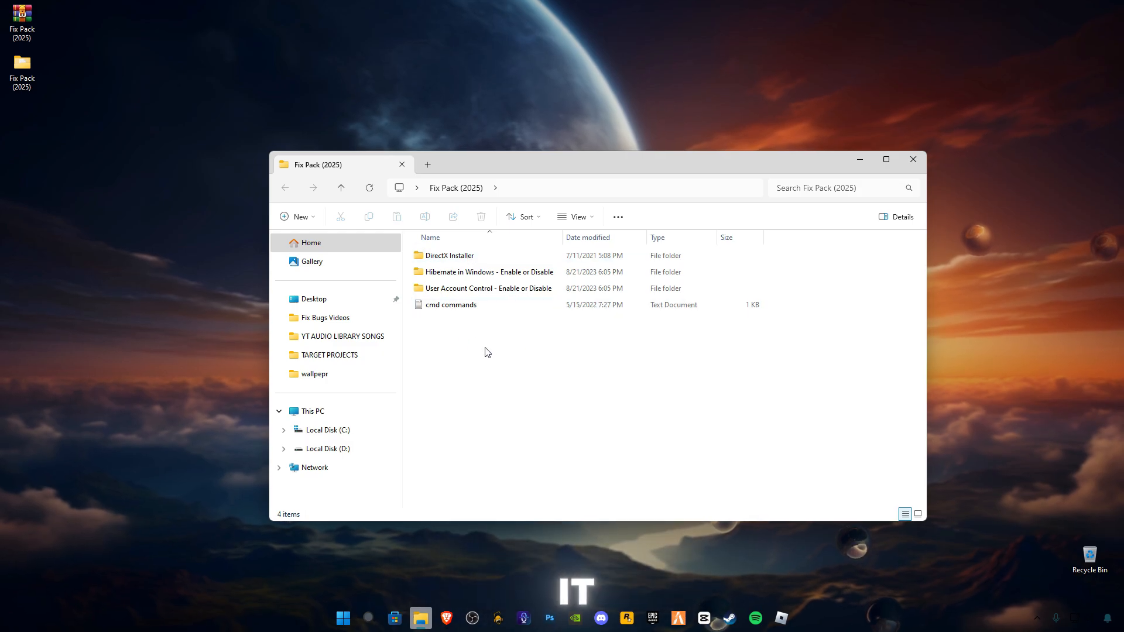
Launch dxwebsetup from DirectX Installer, accept the license, skip Bing Bar, start installing, and return to Fix Pack
left_click(449, 255)
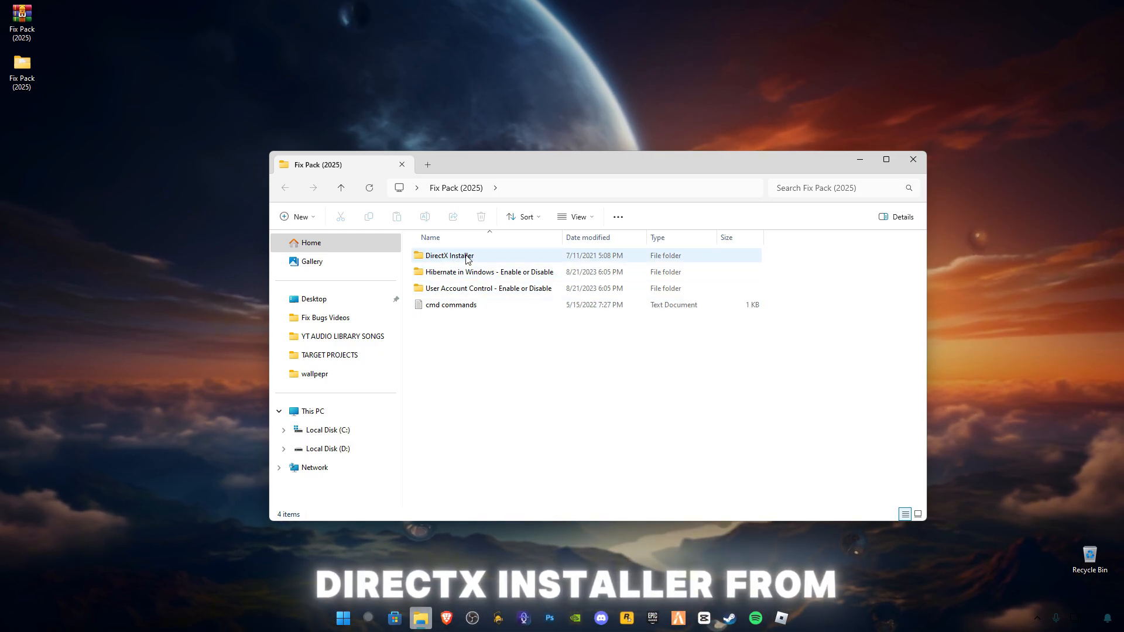
double_click(449, 255)
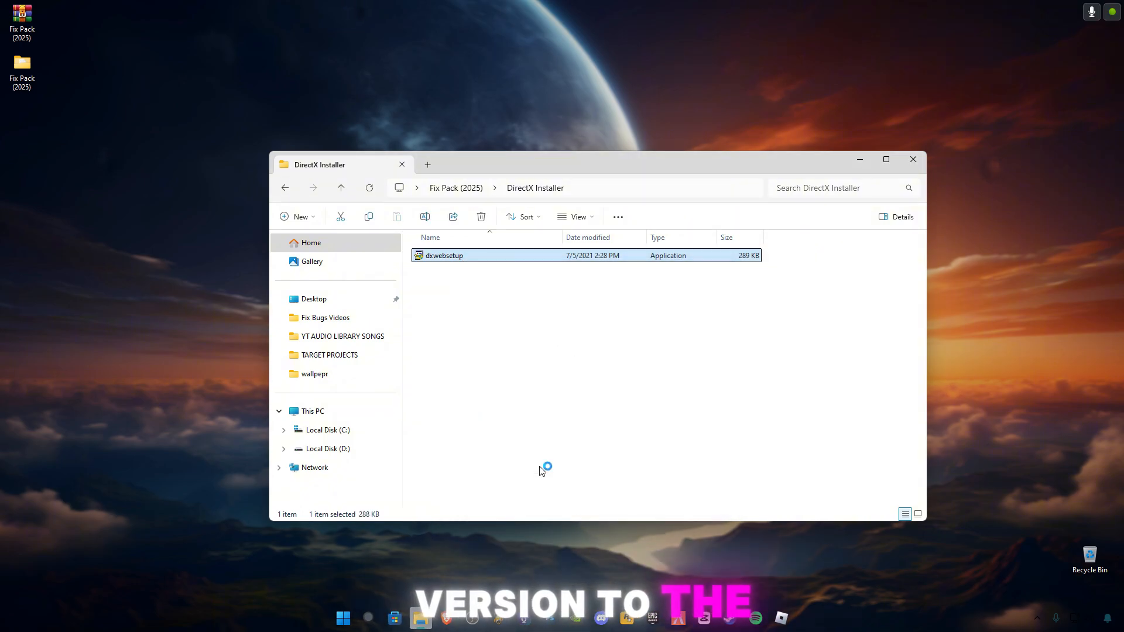
double_click(443, 255)
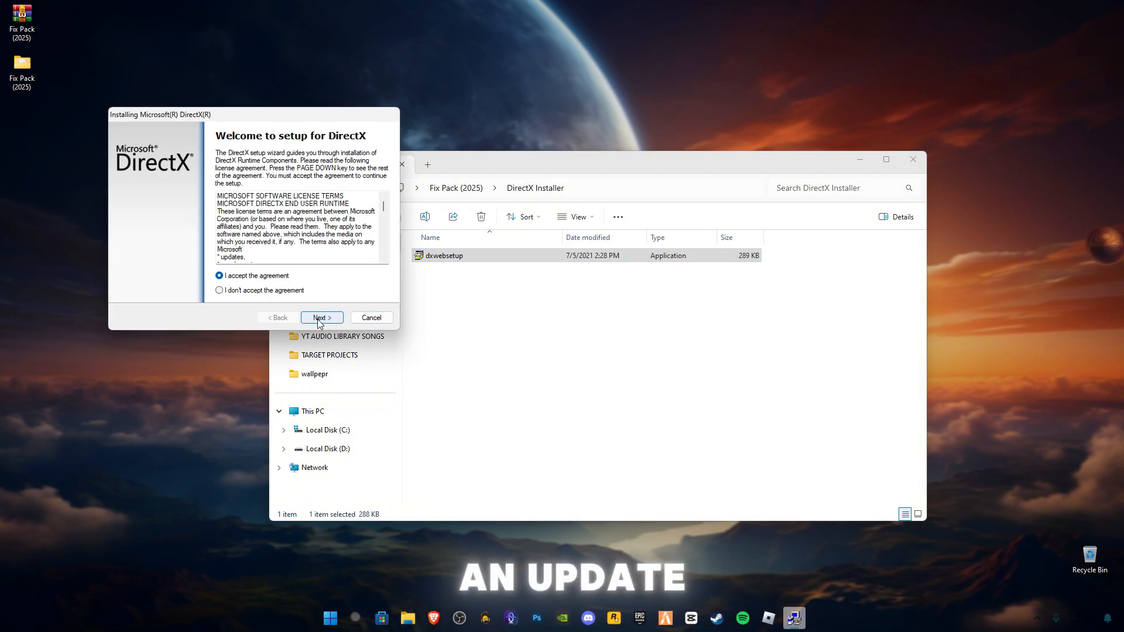
left_click(321, 317)
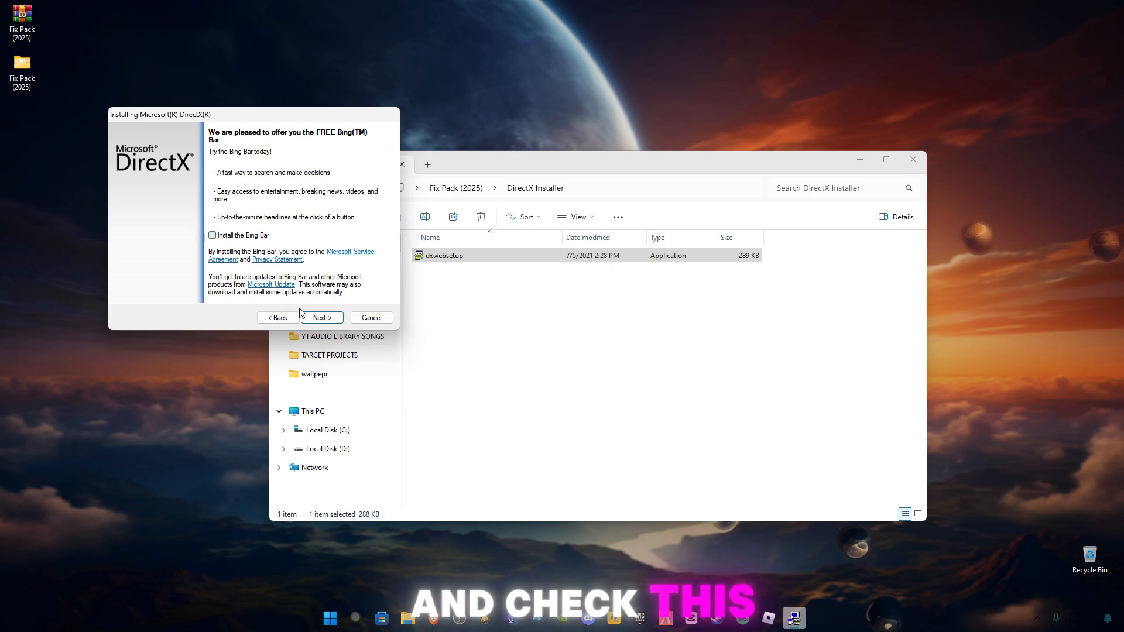
left_click(319, 317)
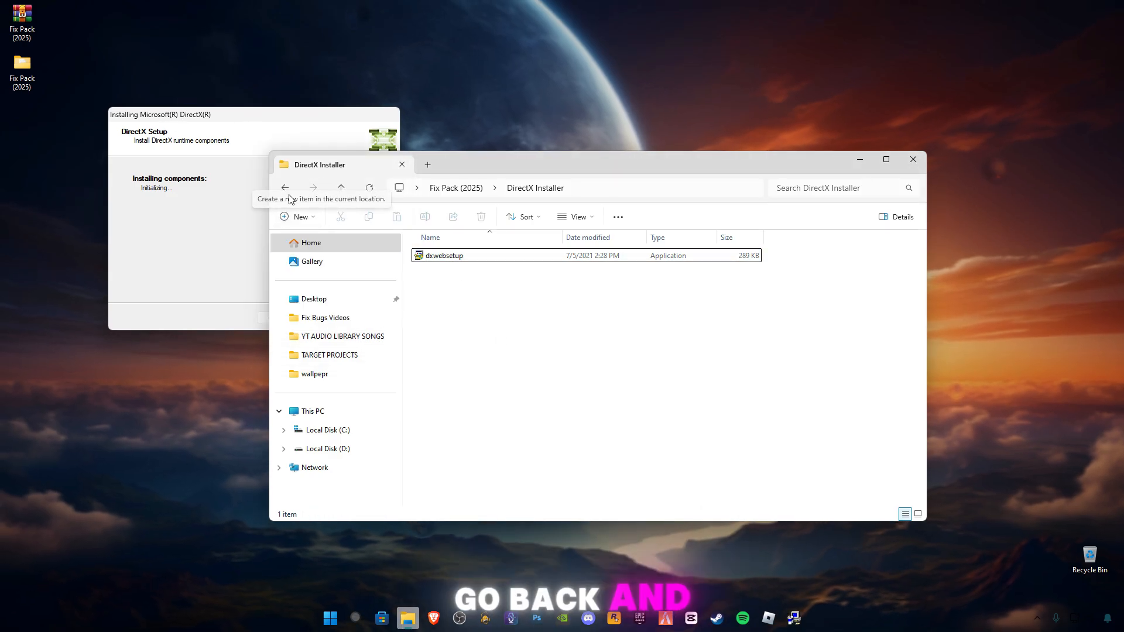
left_click(285, 188)
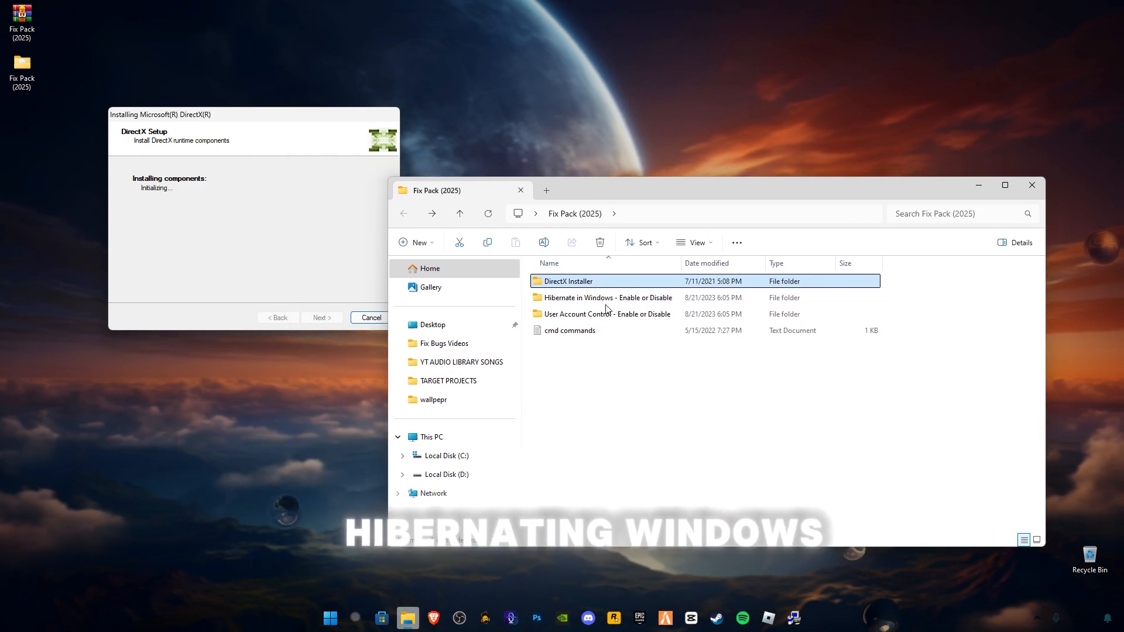
Apply the Disable Hibernate registry tweak, confirm the import, and return to the Fix Pack folder
double_click(608, 298)
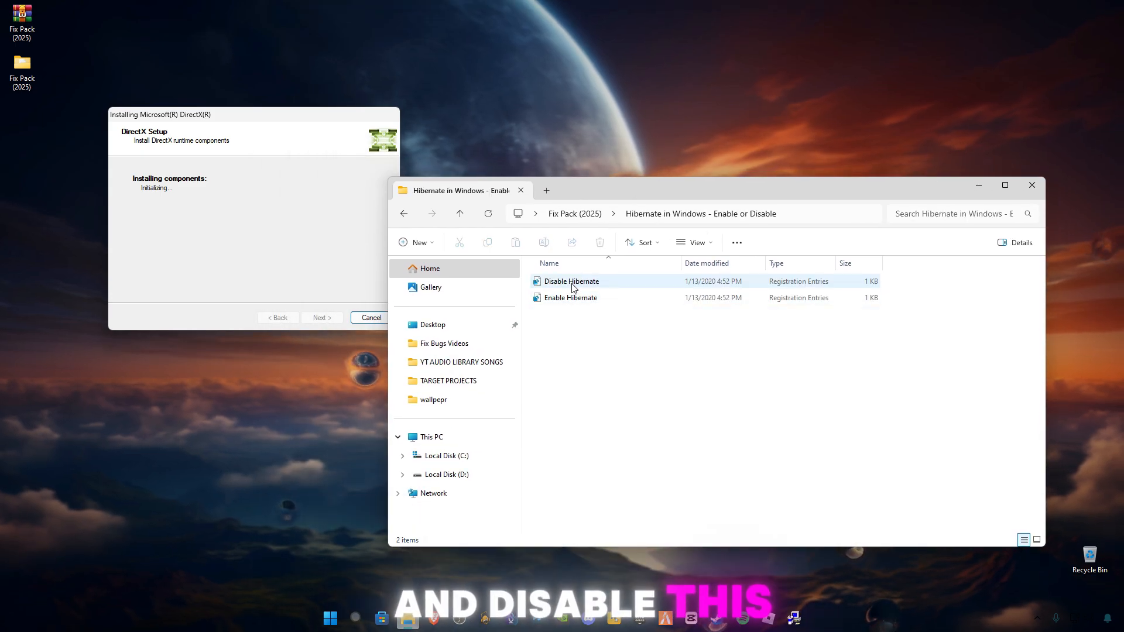
double_click(571, 281)
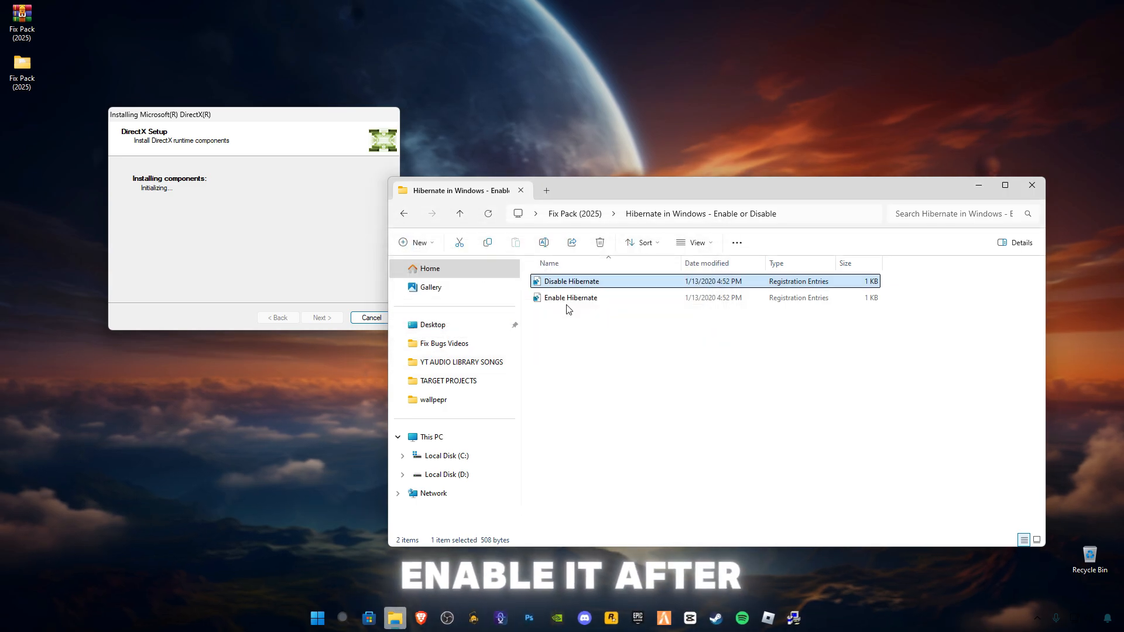
mouse_move(403, 214)
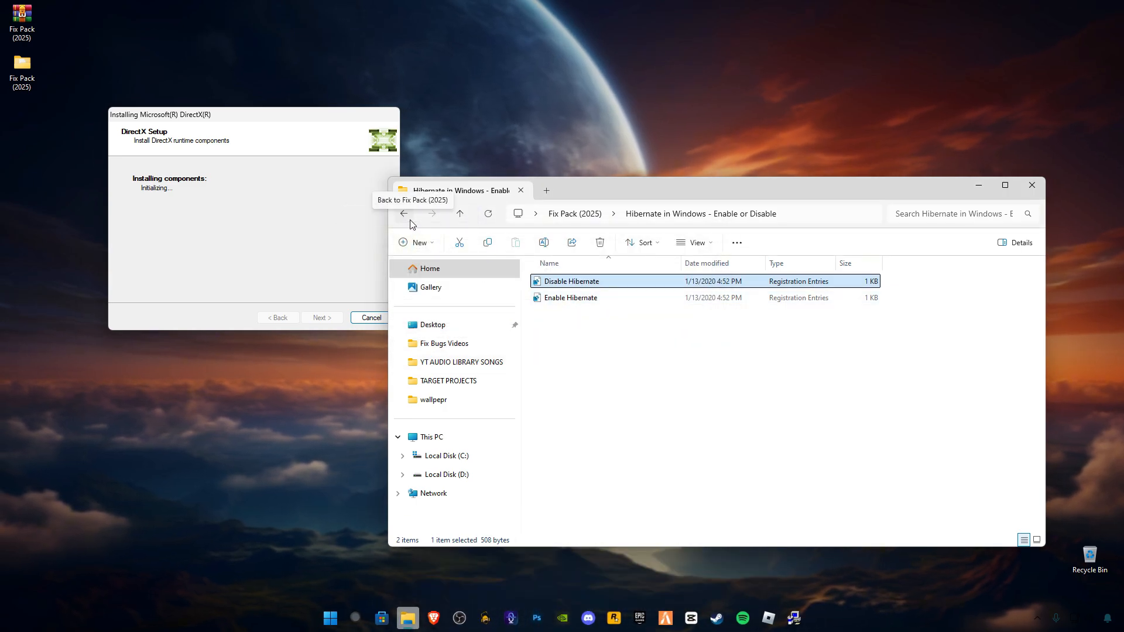
left_click(403, 214)
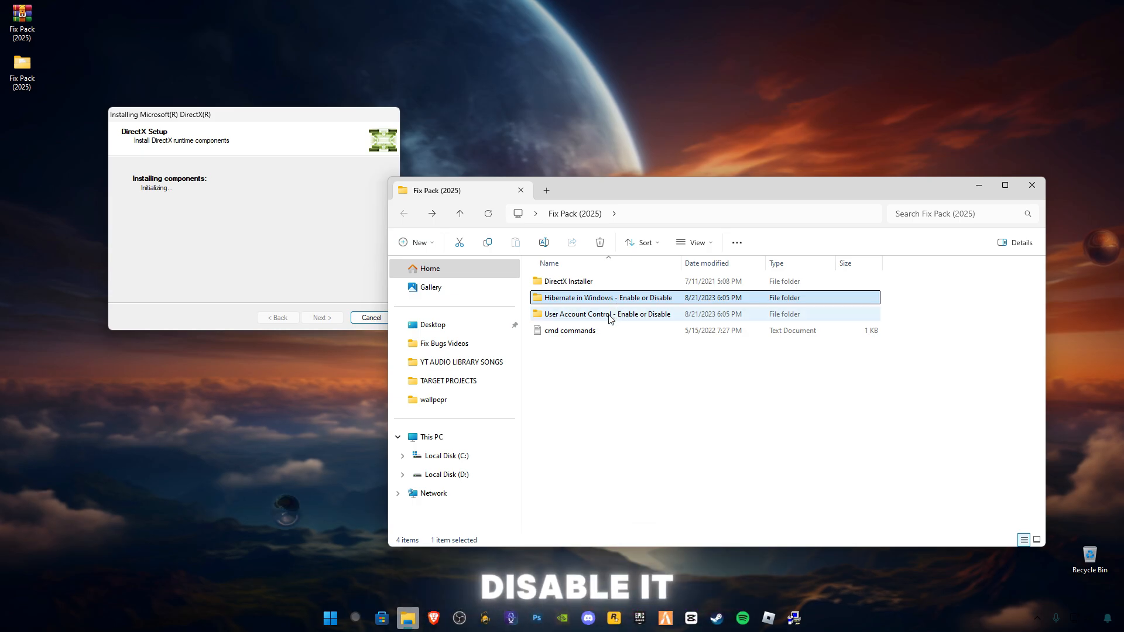
mouse_move(579, 319)
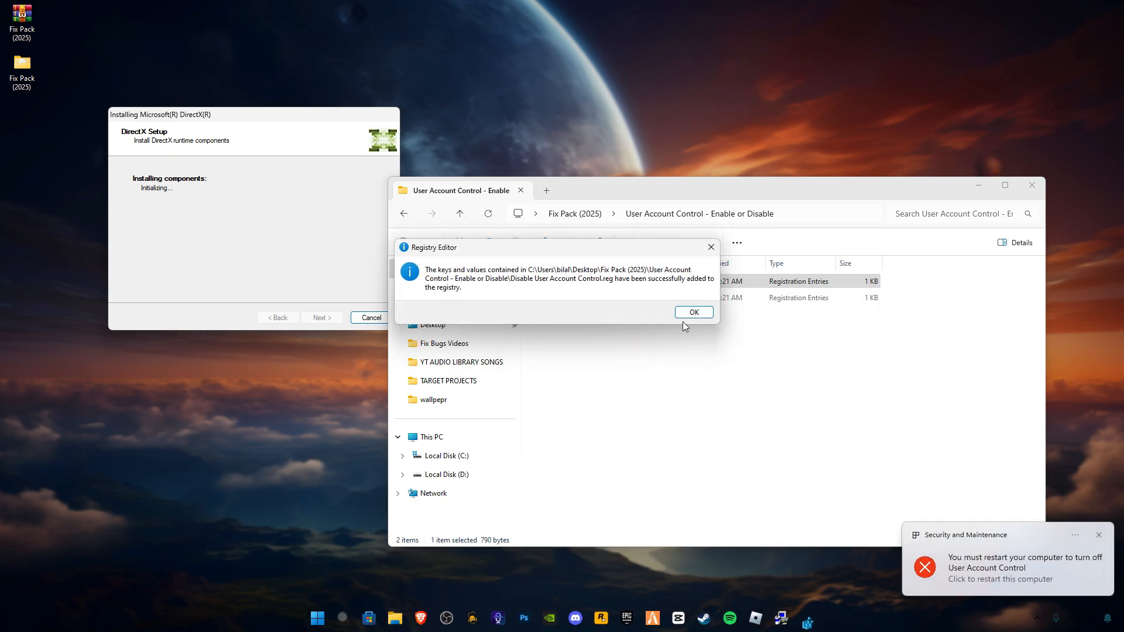
left_click(692, 312)
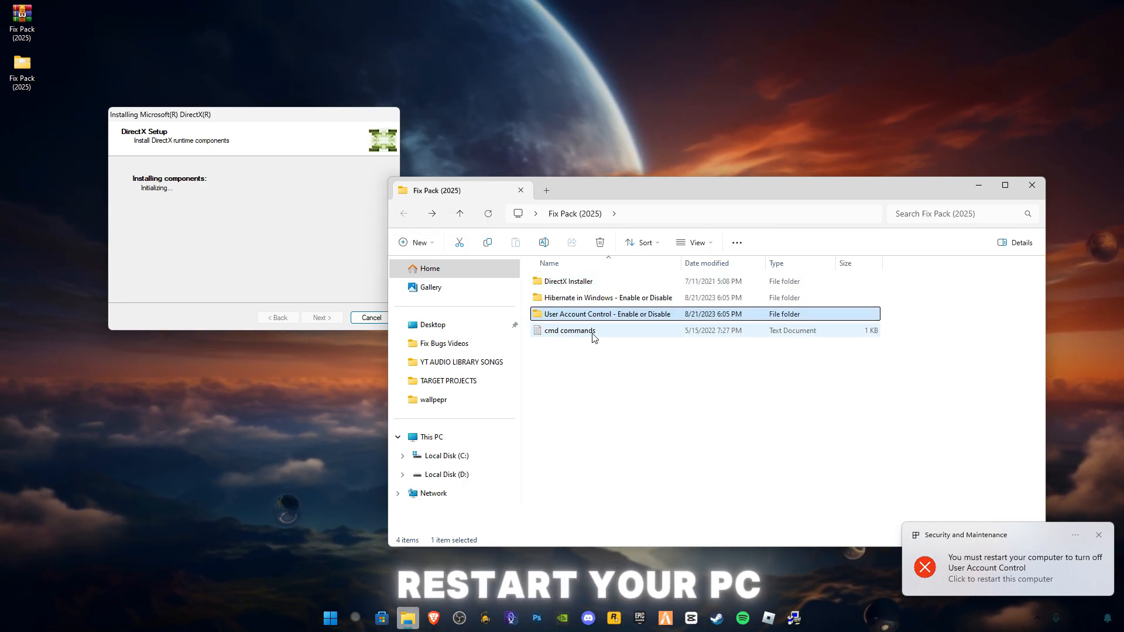
Open cmd commands.txt in Notepad, dismiss the restart notification, and finish DirectX setup
double_click(569, 330)
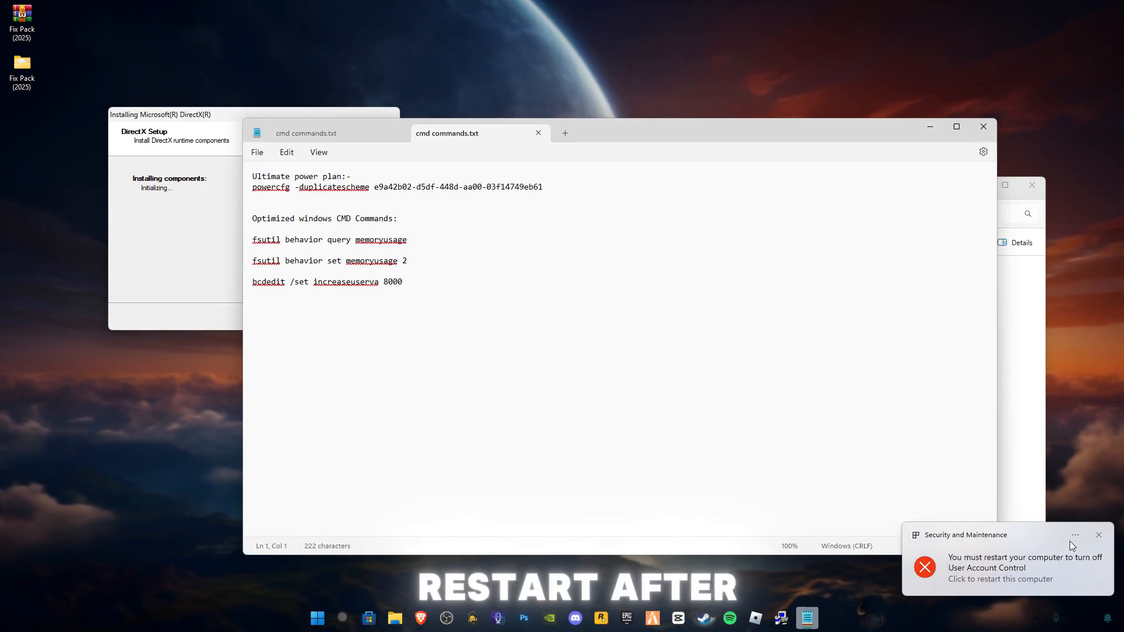
left_click(1098, 534)
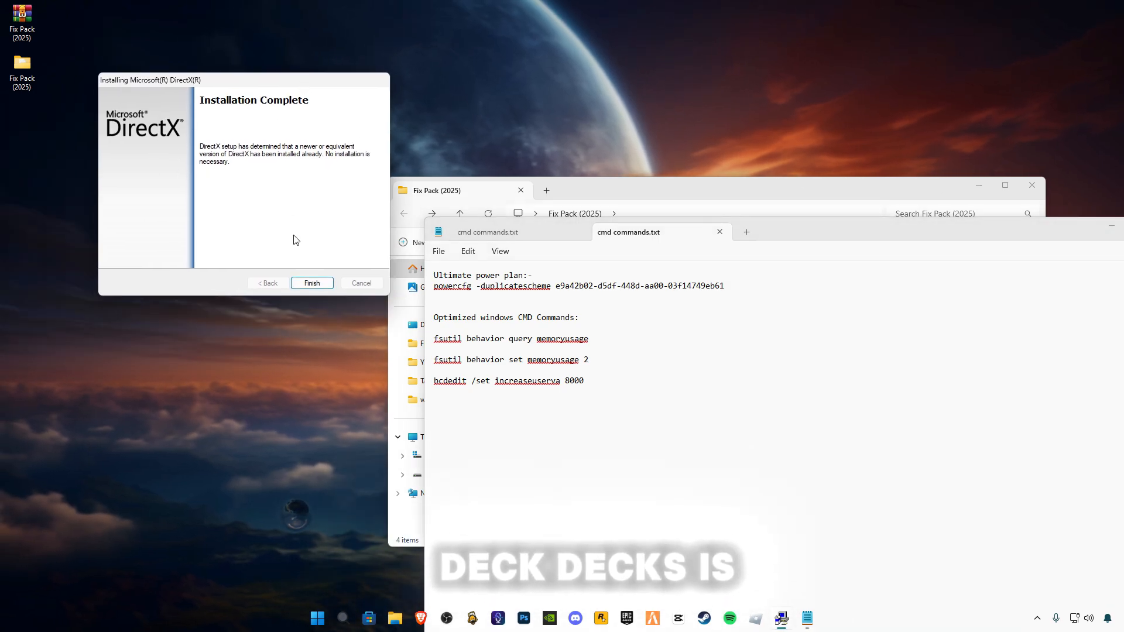
left_click(312, 282)
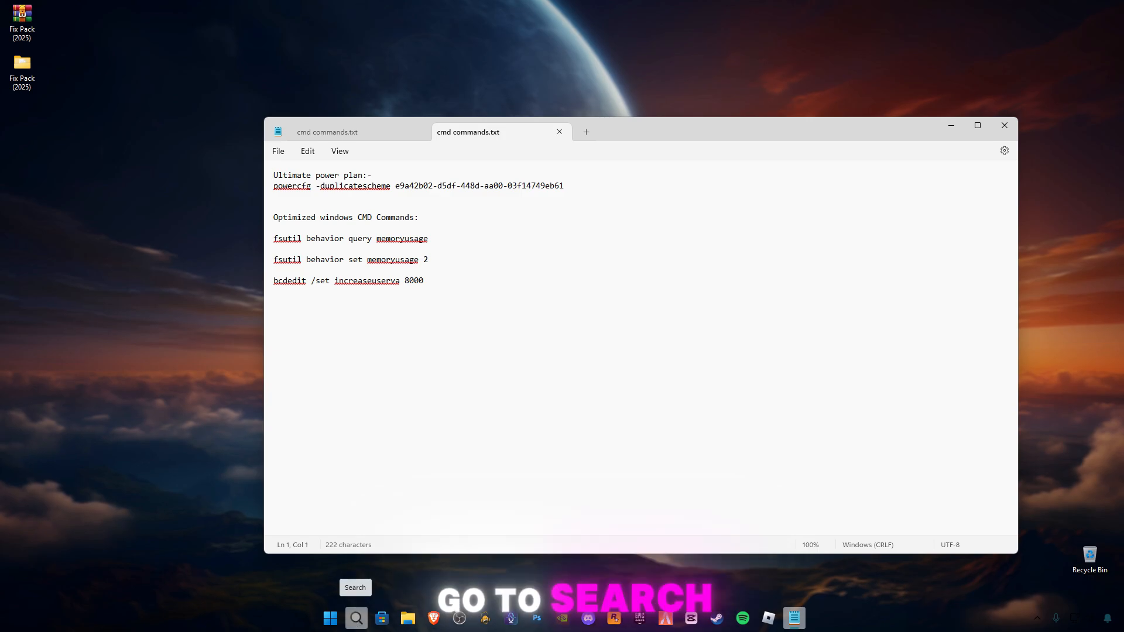
Search 'cmd', launch Command Prompt as administrator and bring it forward
type("cmd")
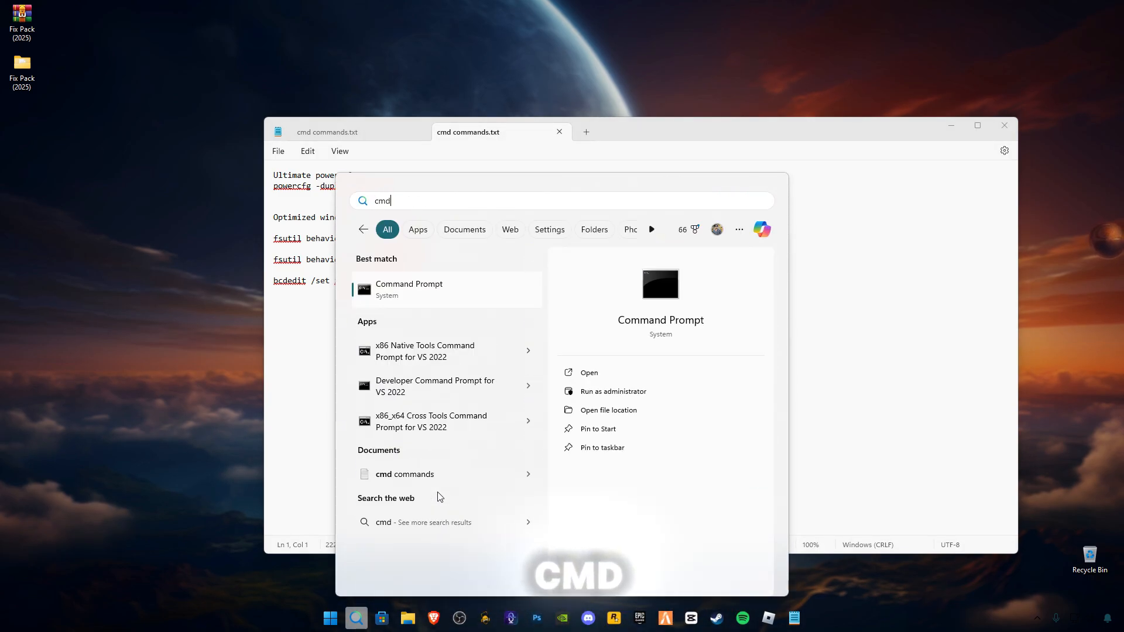
right_click(408, 290)
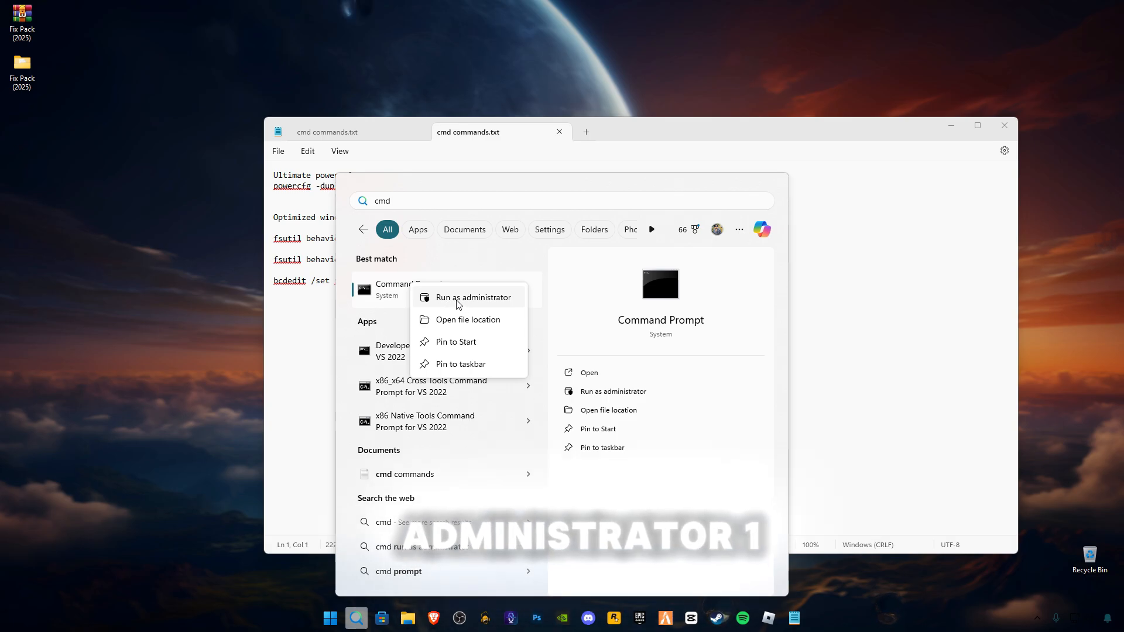
left_click(472, 297)
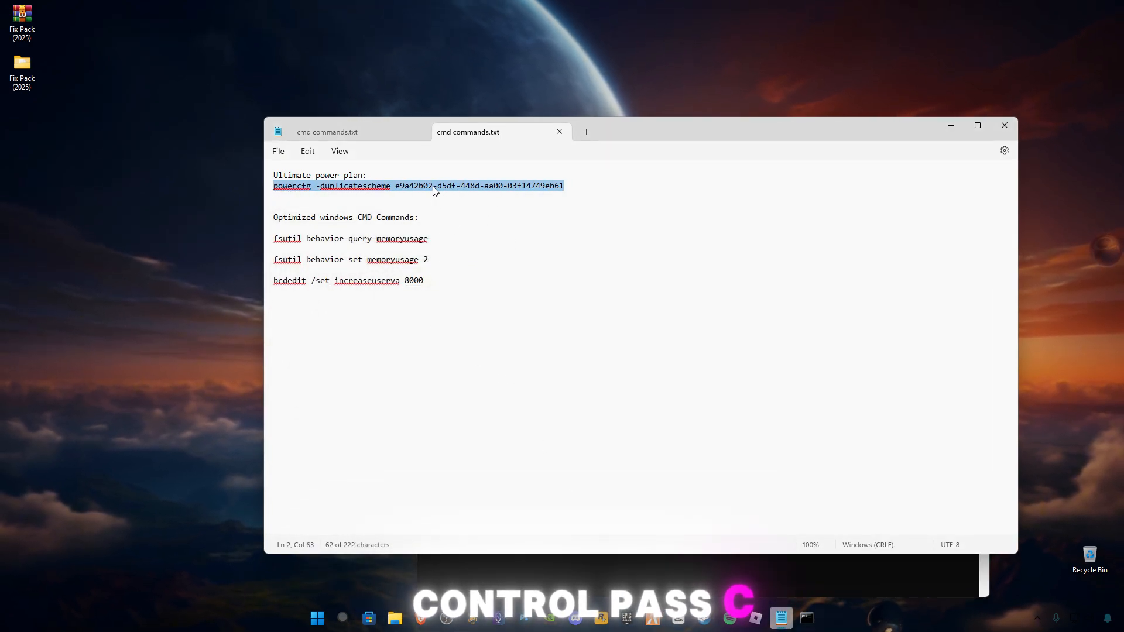
left_click(806, 617)
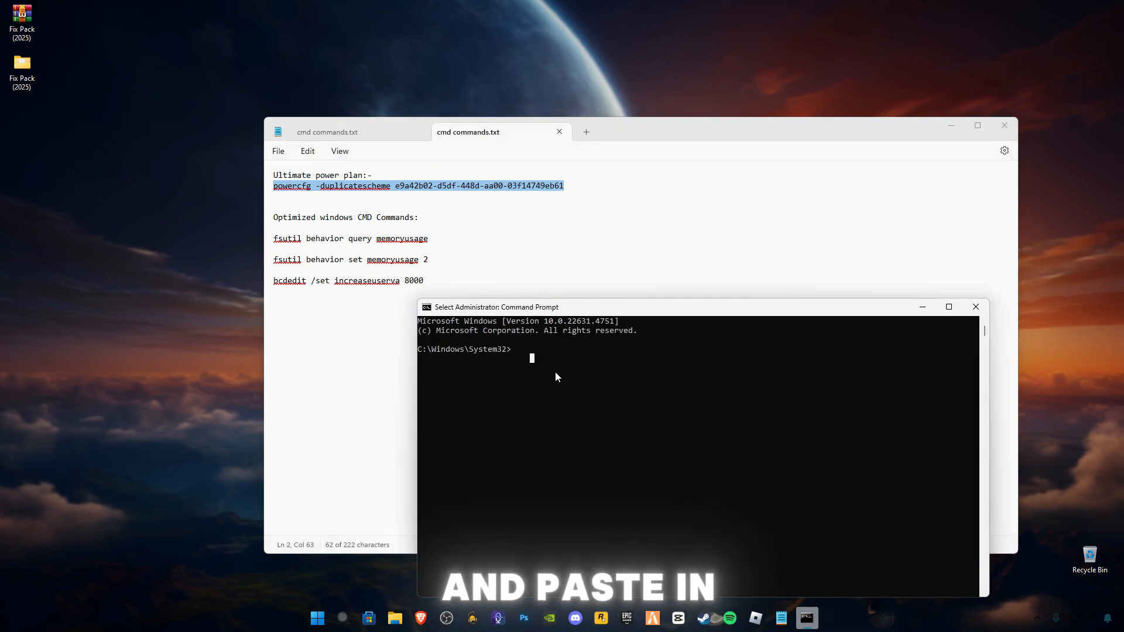
Run the Ultimate Performance powercfg, fsutil memoryusage and bcdedit increaseuserva commands, then close Command Prompt
key("ctrl+v")
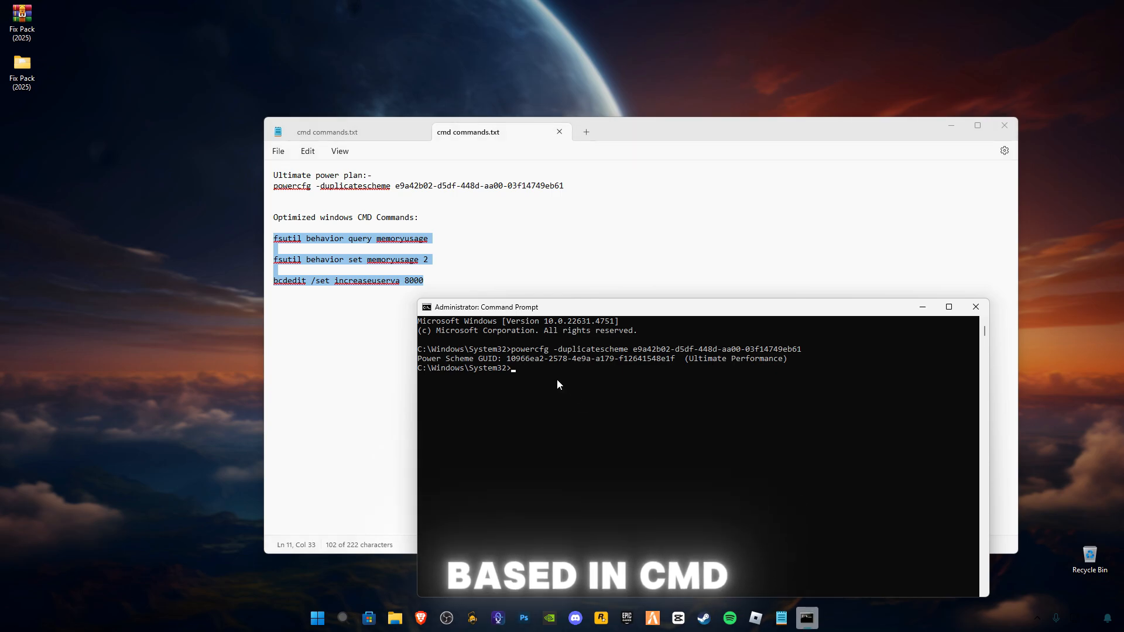
key("Return")
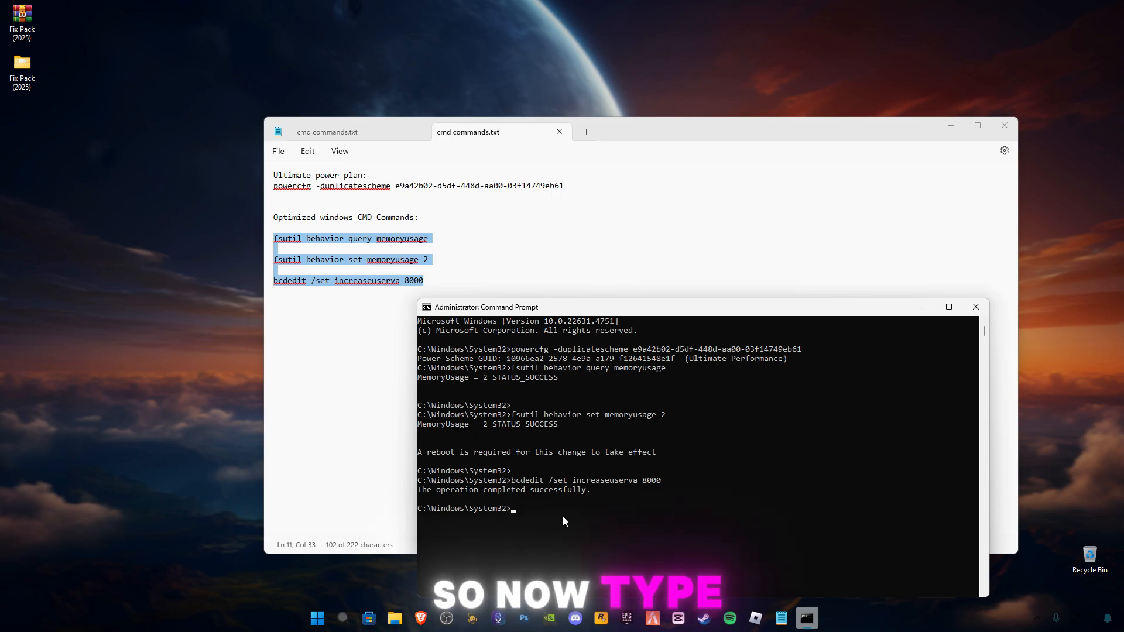
left_click(974, 306)
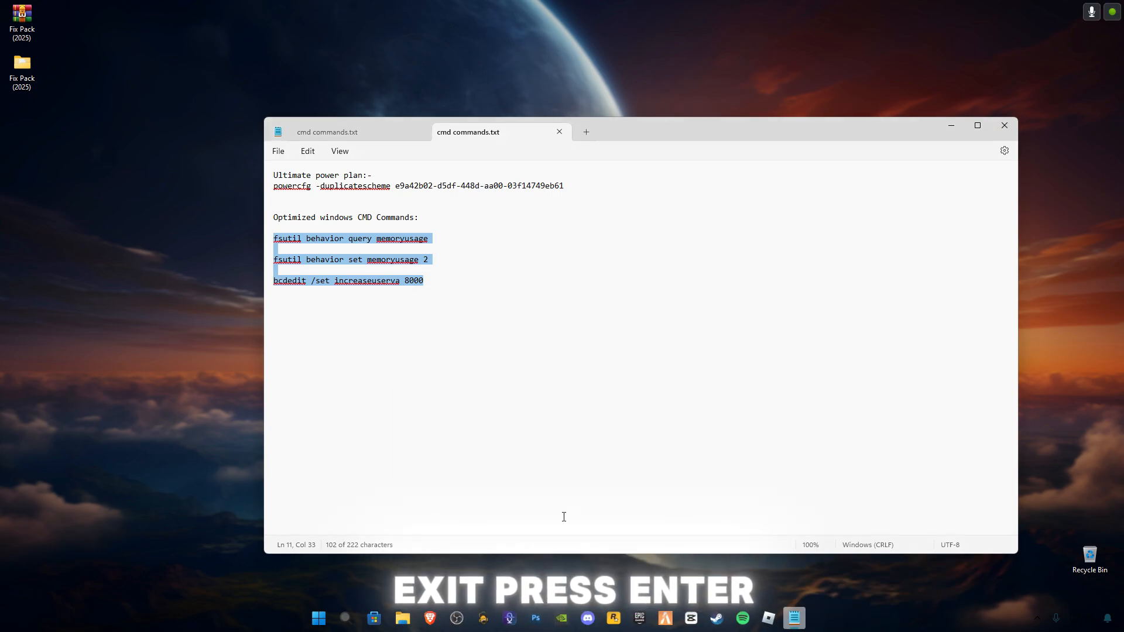
Close the Notepad command list and launch FiveM from the taskbar
left_click(1003, 124)
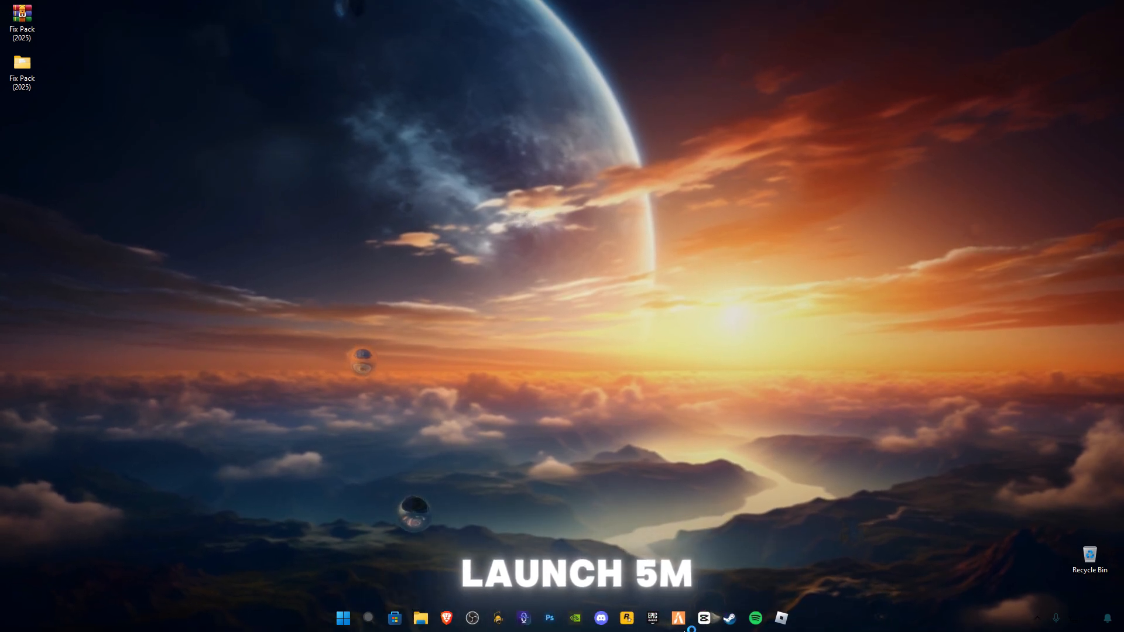
left_click(677, 618)
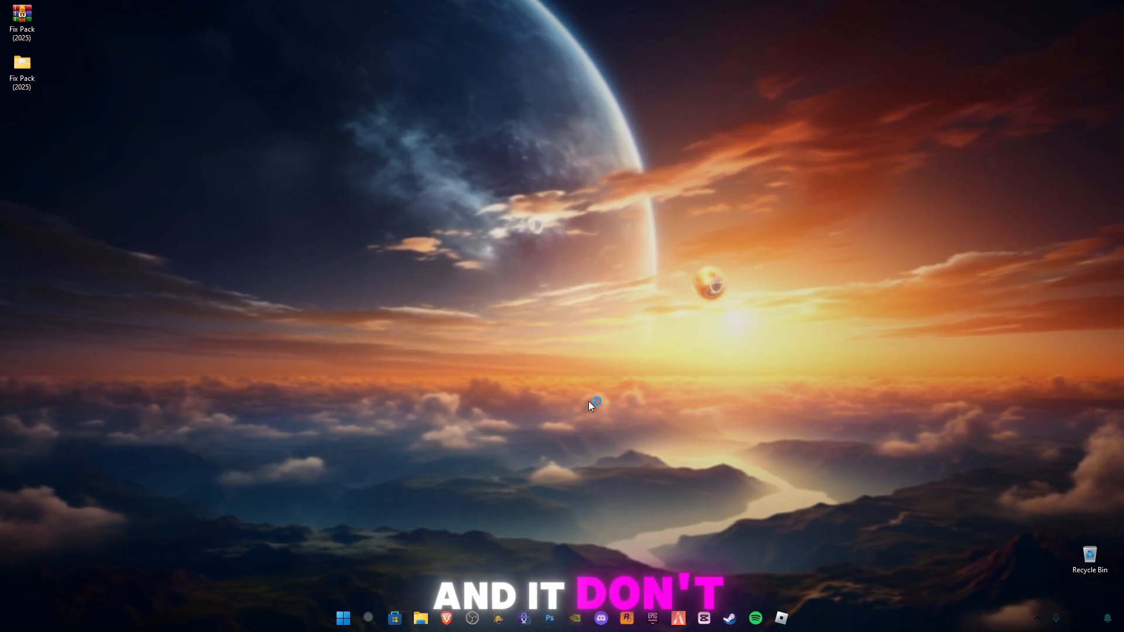
left_click(677, 618)
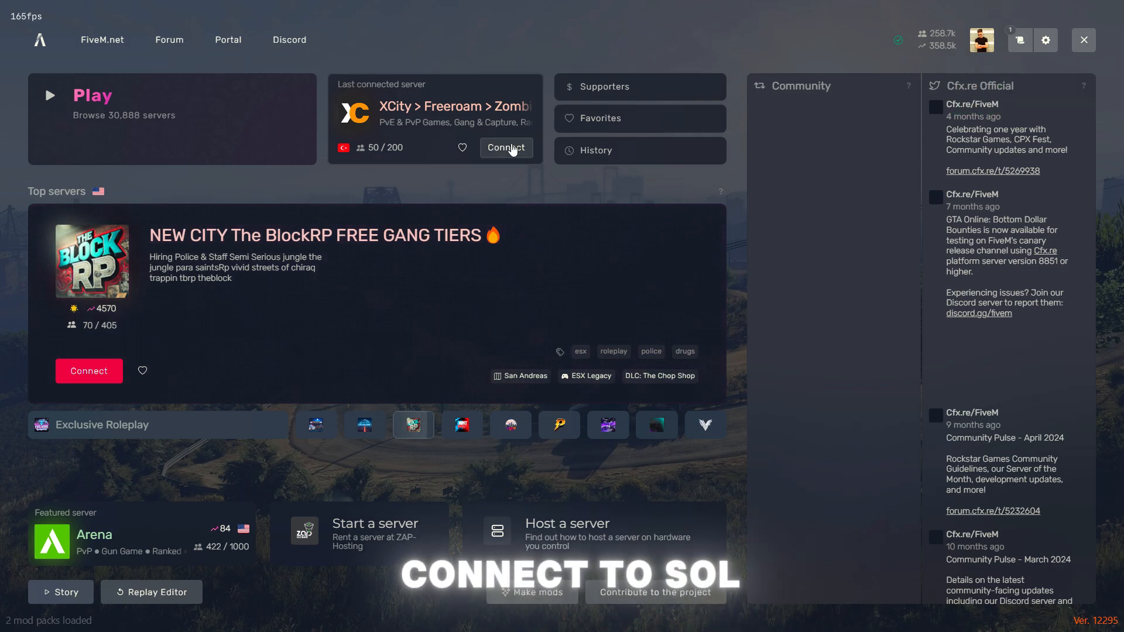
Connect to the last-played XCity server and join its FREEROAM game mode
left_click(506, 148)
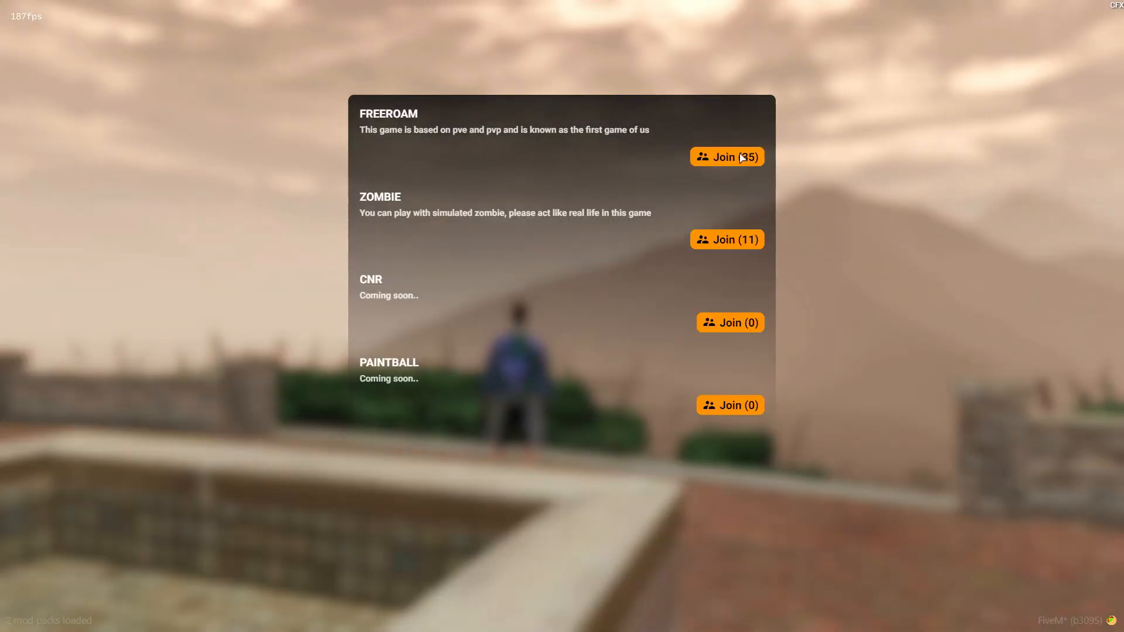
left_click(726, 156)
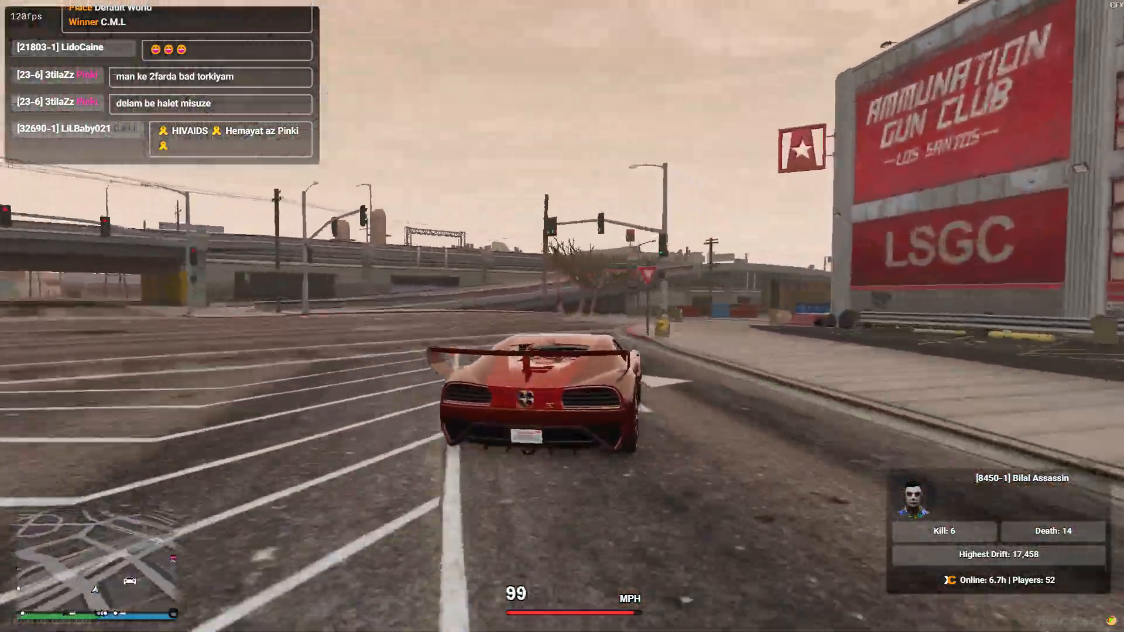
Drive and boost the red car through the XCity streets in Freeroam
key("w")
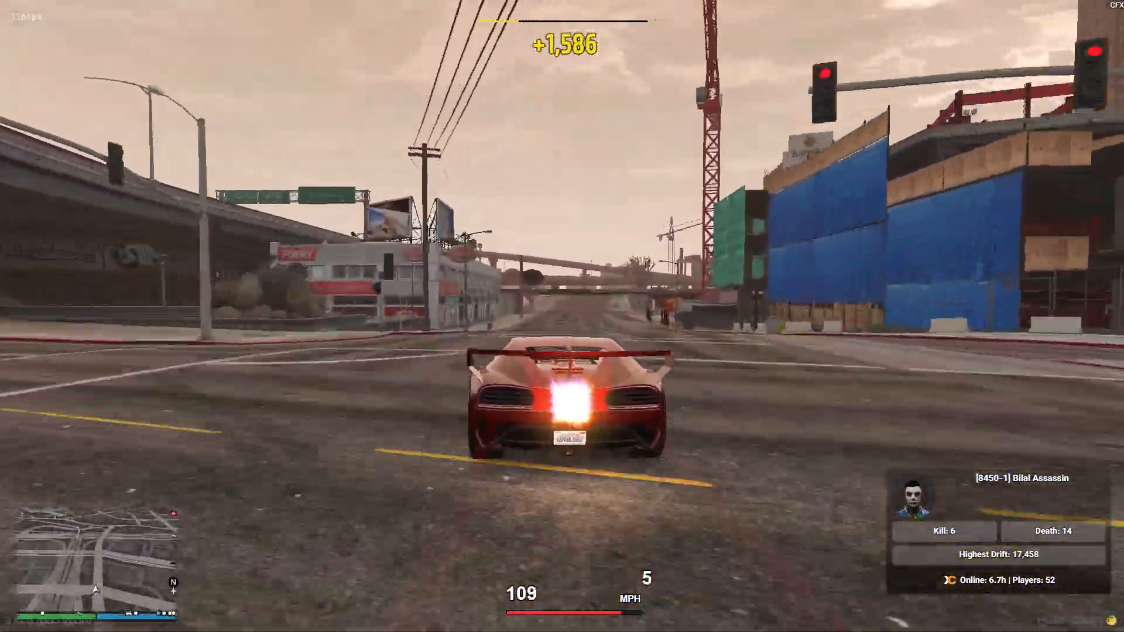
key("w")
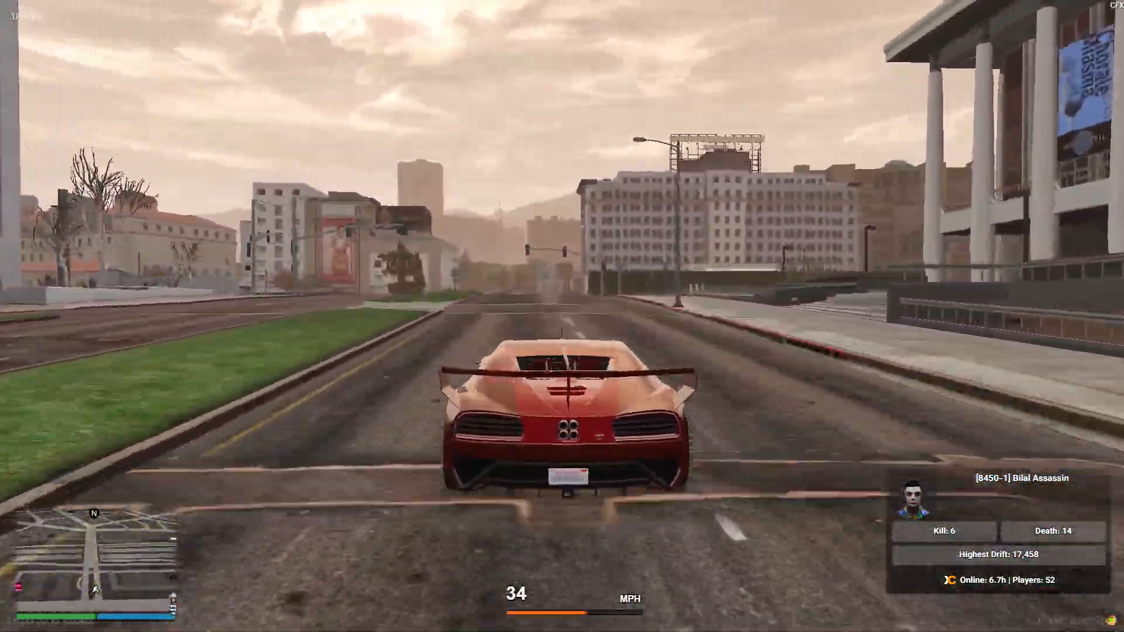
key("w")
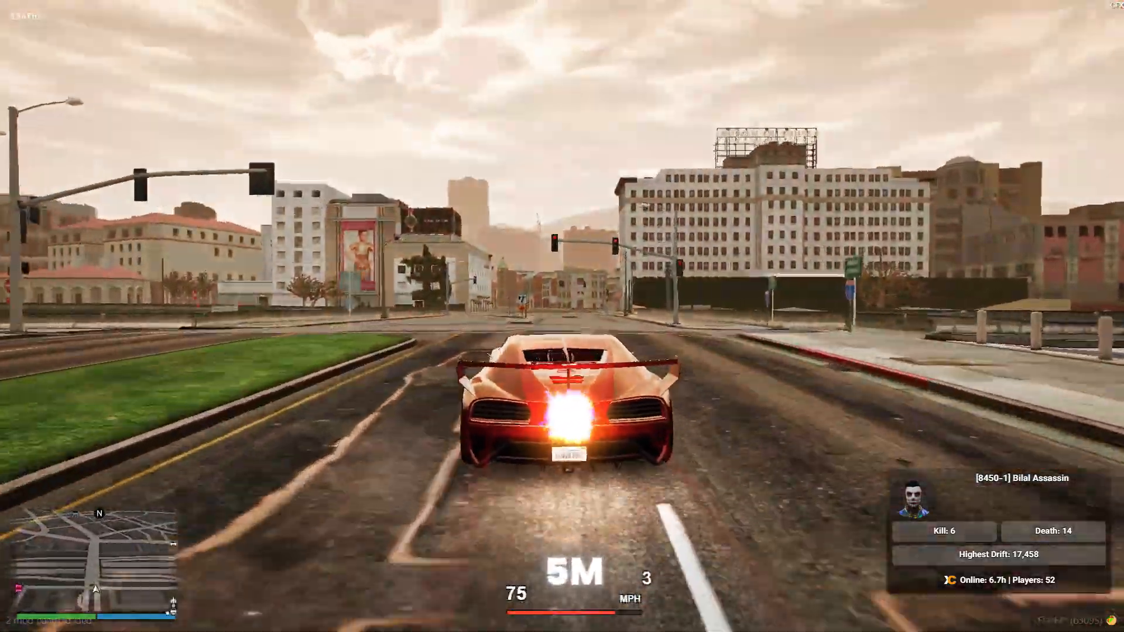